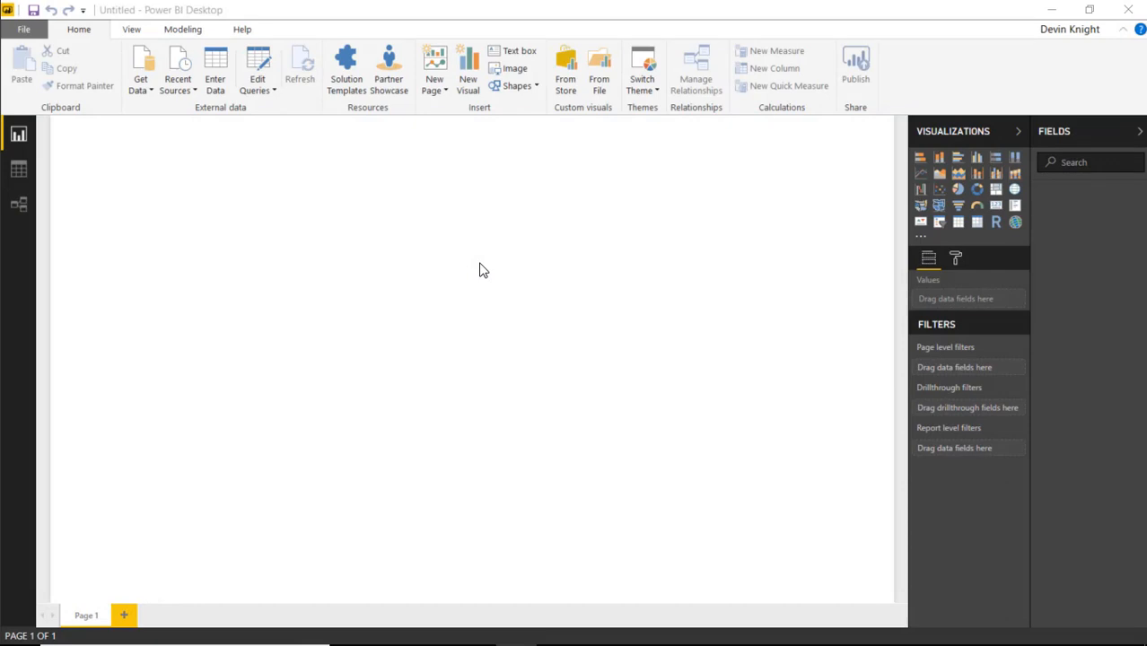
pyautogui.moveTo(334, 263)
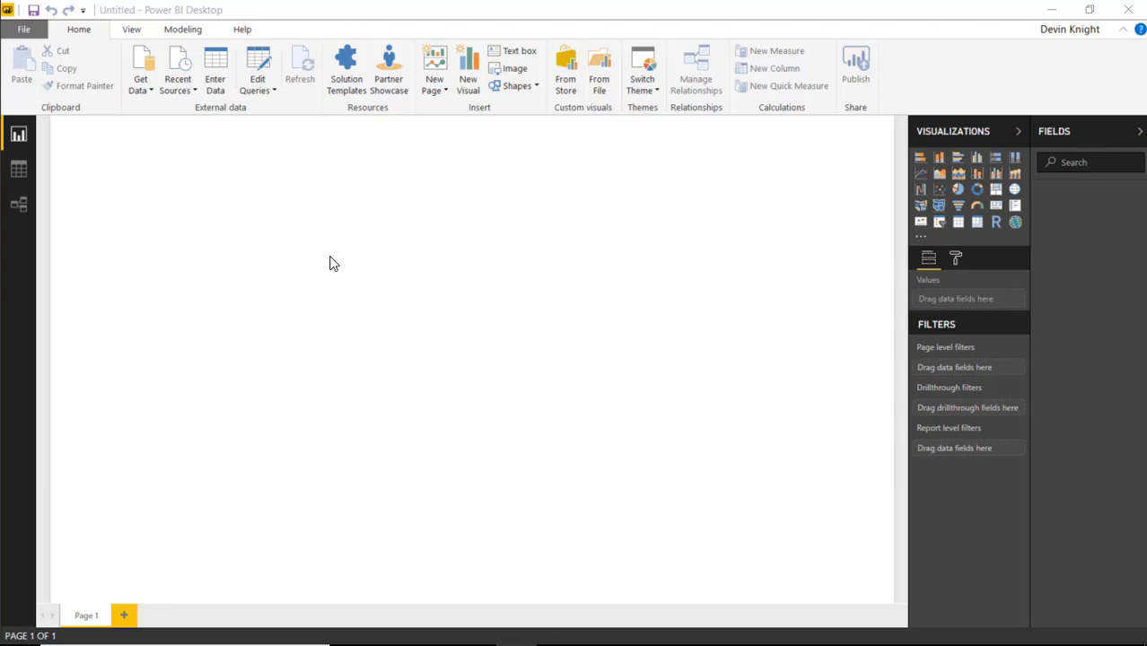
pyautogui.moveTo(160, 106)
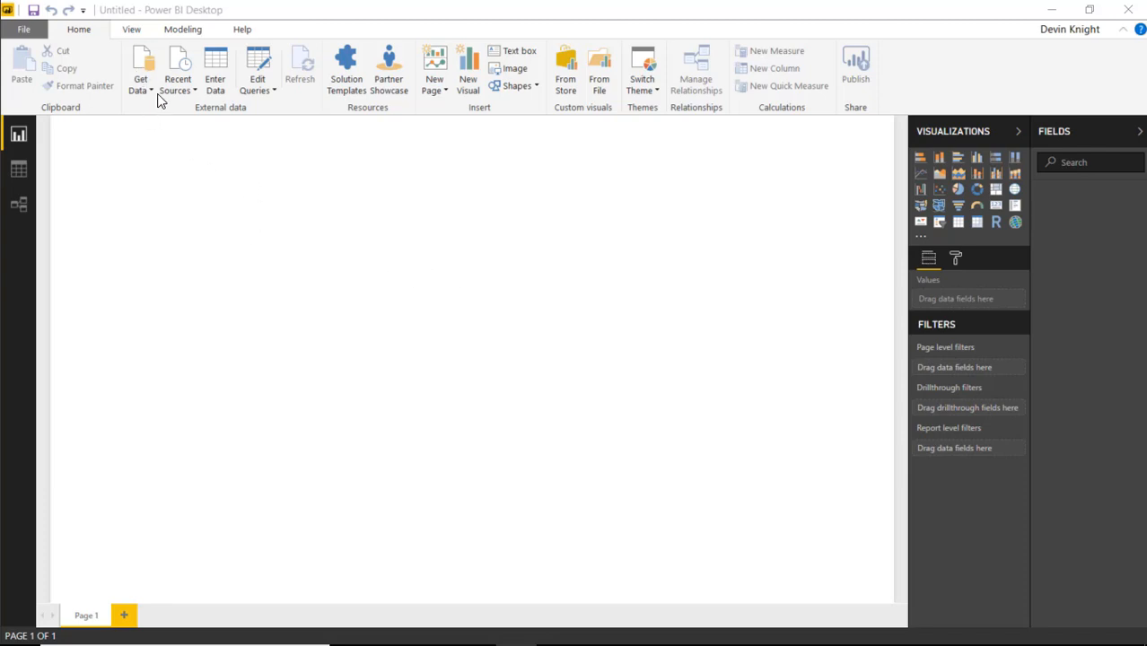
# - Open Fast Food Sales.xlsx from the Power BI Custom Visuals\Data folder as an Excel source
pyautogui.click(137, 72)
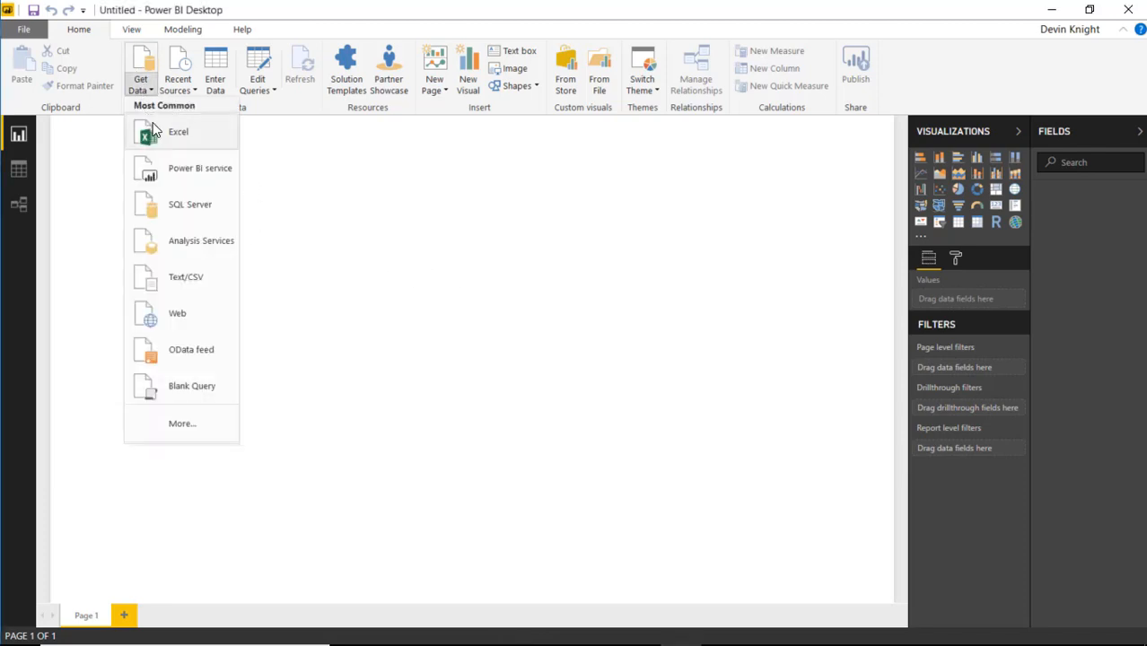
pyautogui.click(178, 132)
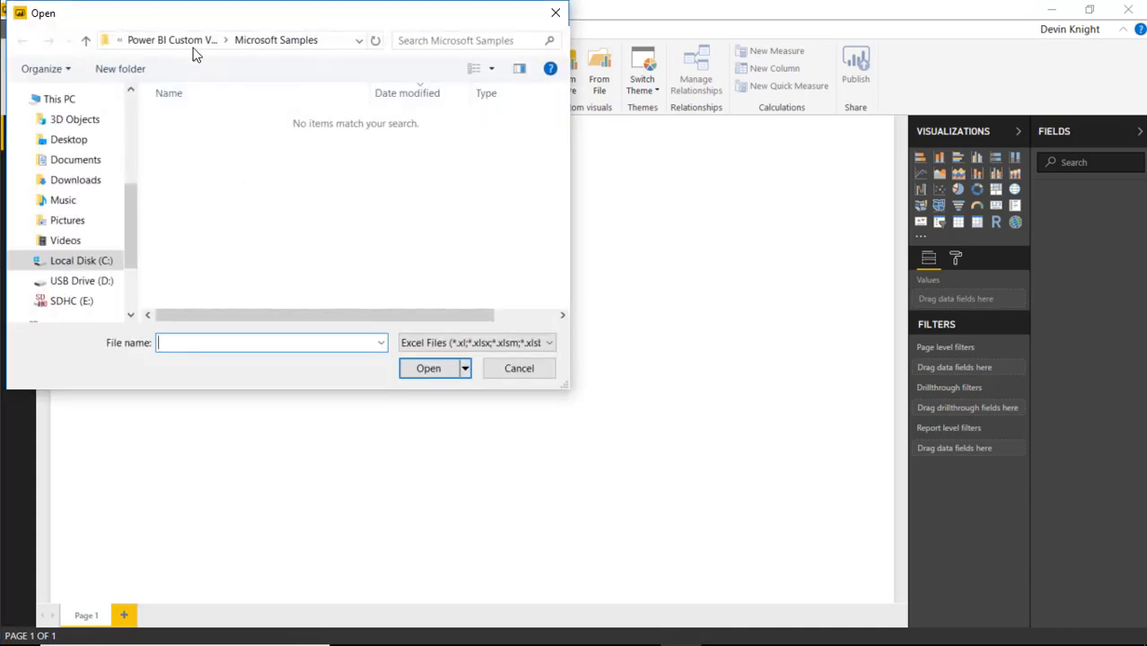
pyautogui.click(172, 40)
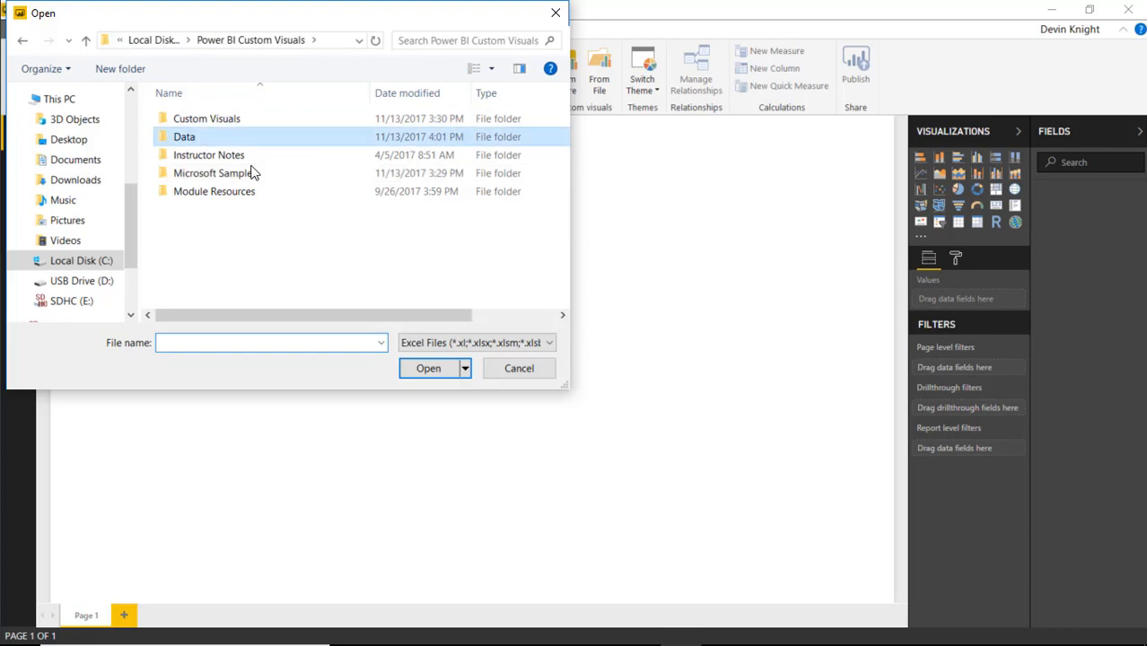
pyautogui.doubleClick(185, 136)
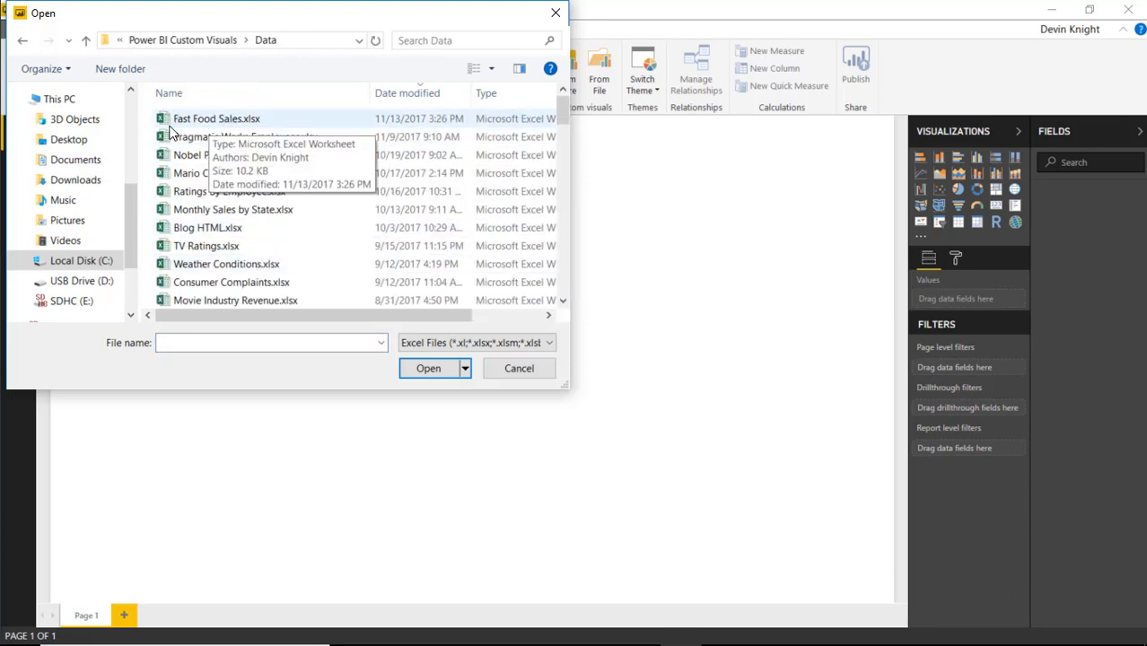
pyautogui.click(217, 117)
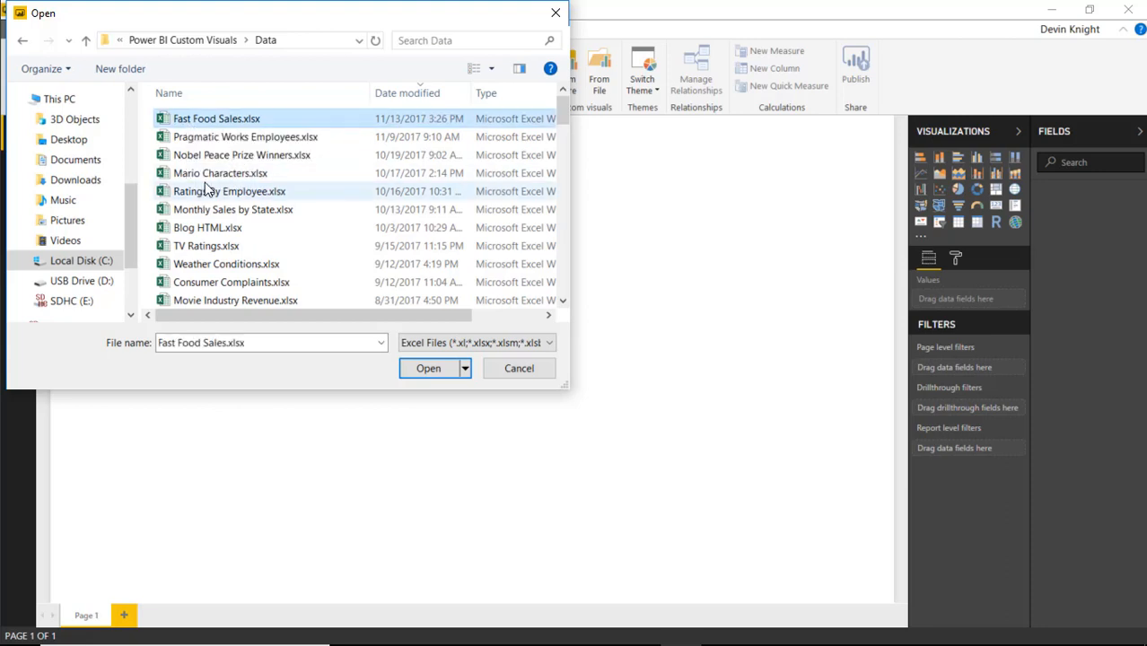
pyautogui.click(518, 368)
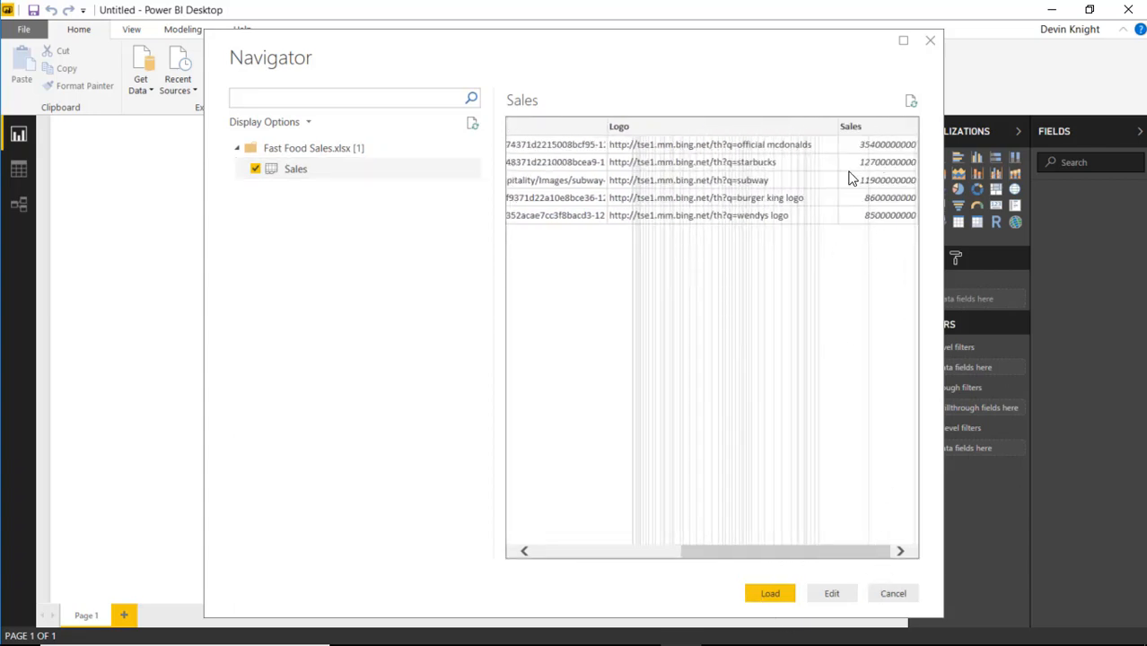
# - Load the Sales table from the Navigator into the report
pyautogui.moveTo(786, 551); pyautogui.dragTo(642, 551)
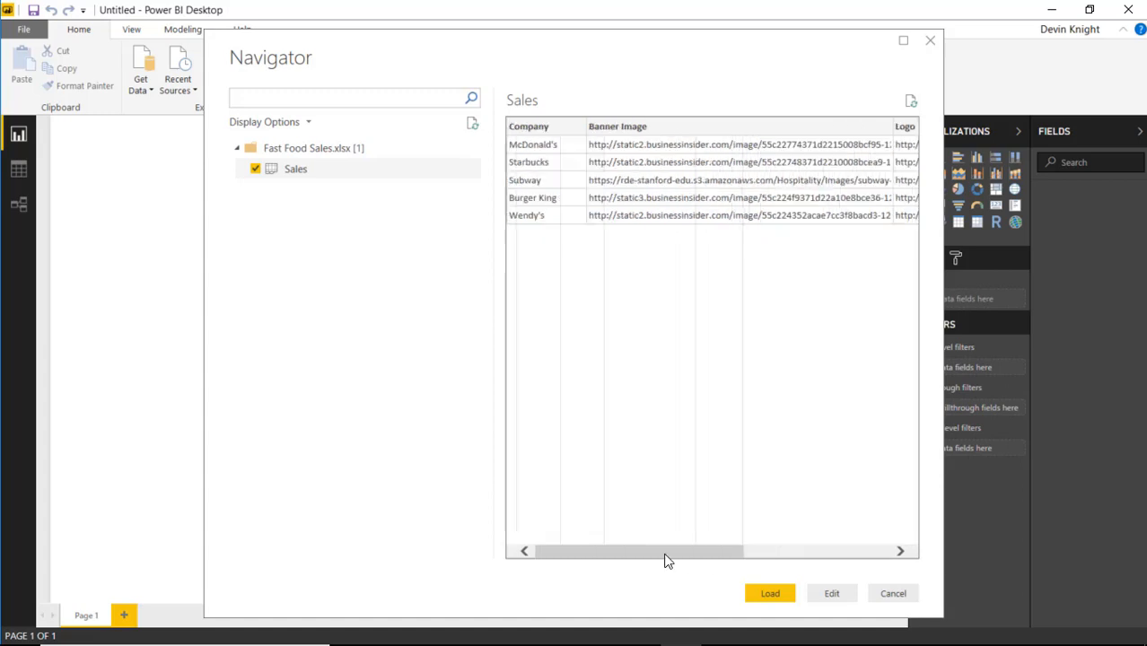
pyautogui.moveTo(770, 593)
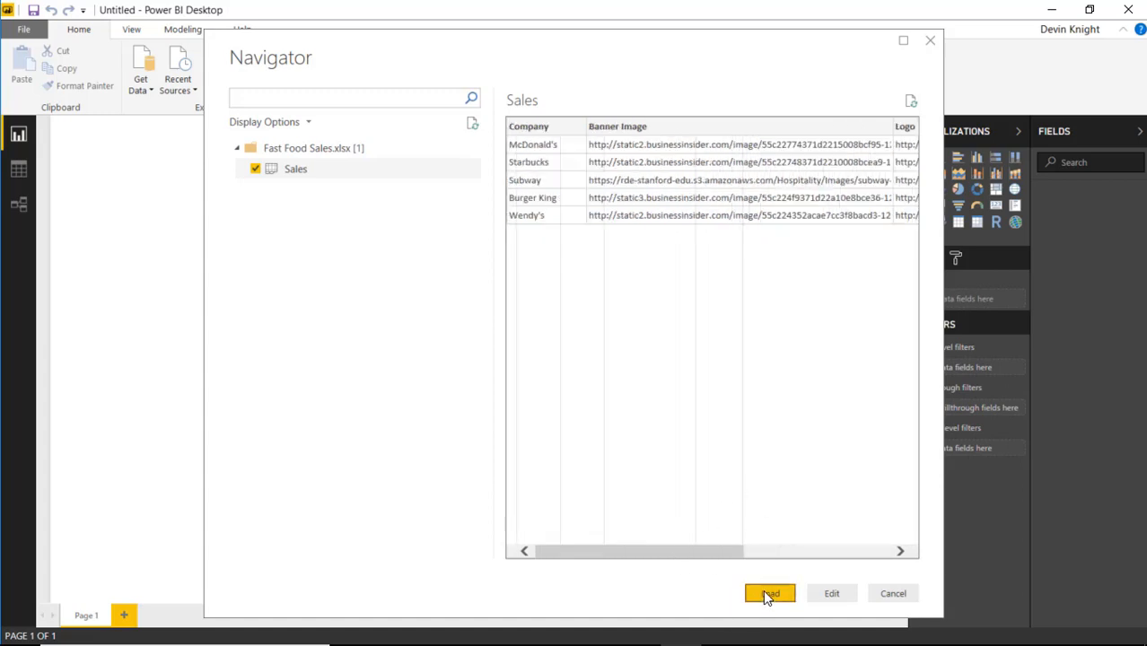
pyautogui.click(772, 593)
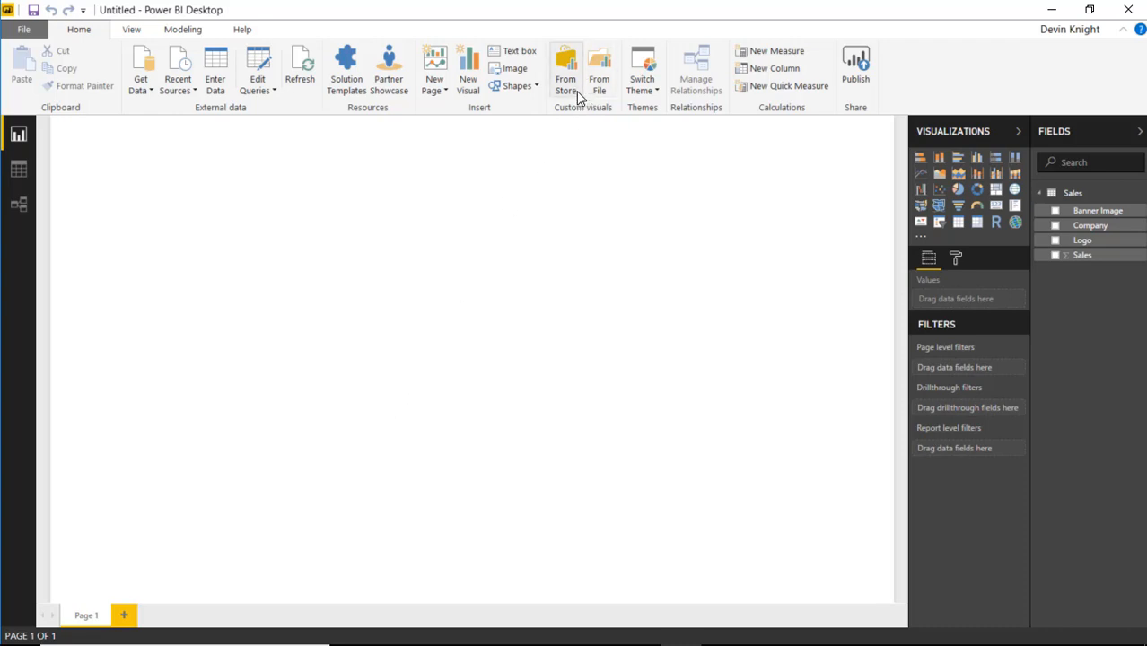
pyautogui.moveTo(920, 237)
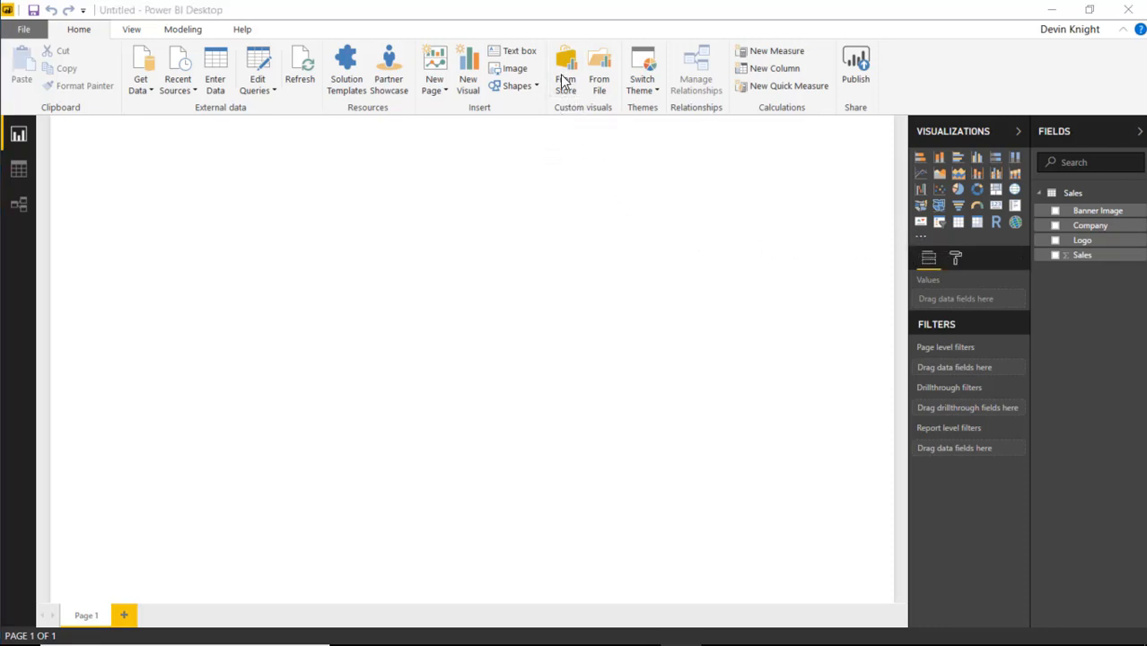
# - Search the custom visuals marketplace for 'data image' to find Data Image by CloudScope
pyautogui.click(564, 70)
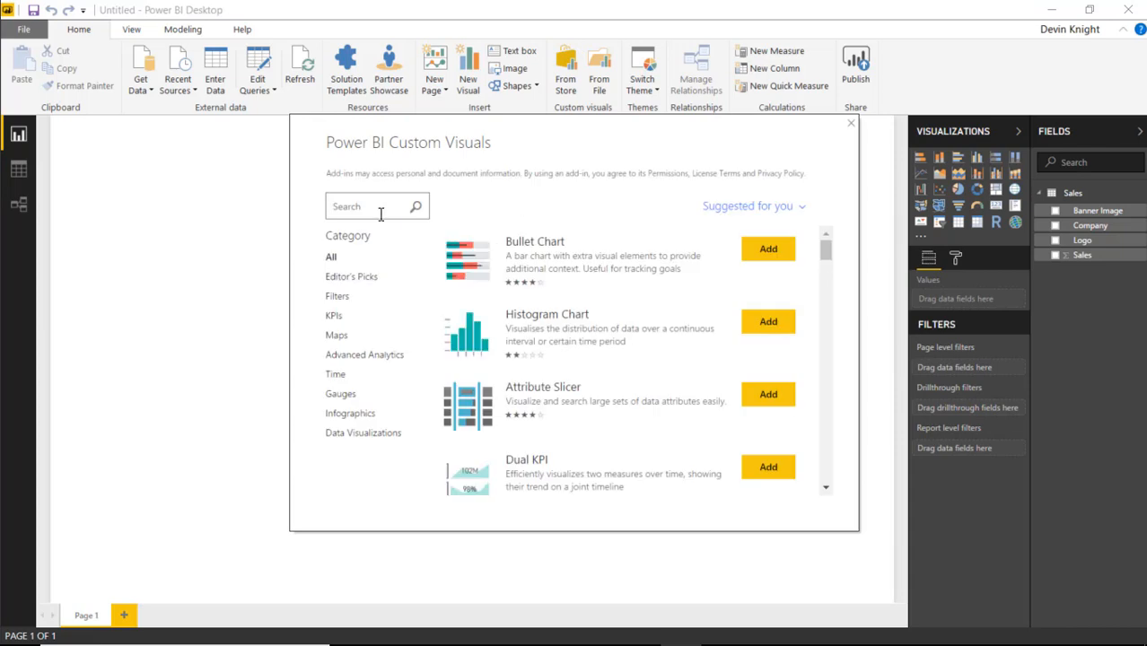
pyautogui.write('data image')
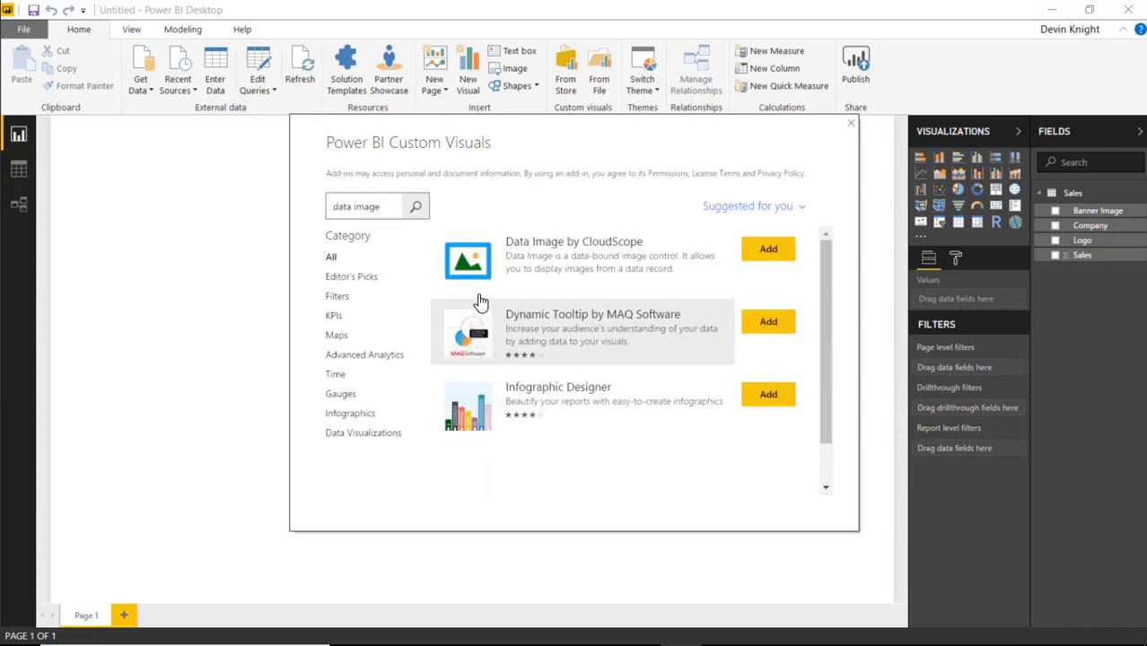
pyautogui.moveTo(520, 275)
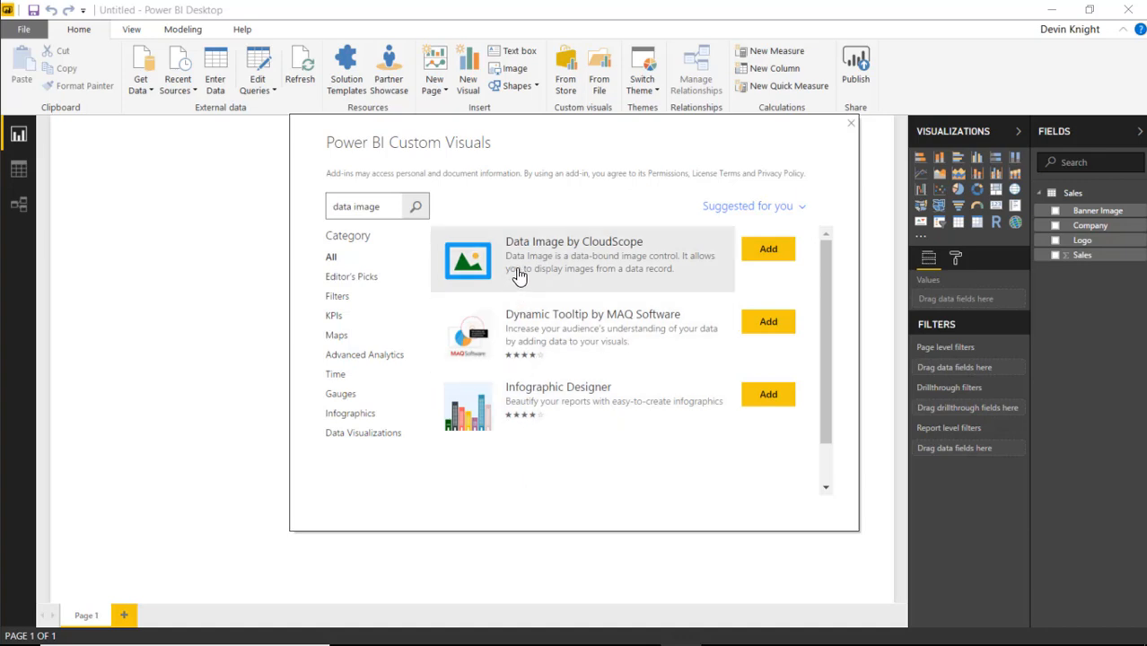
pyautogui.moveTo(647, 279)
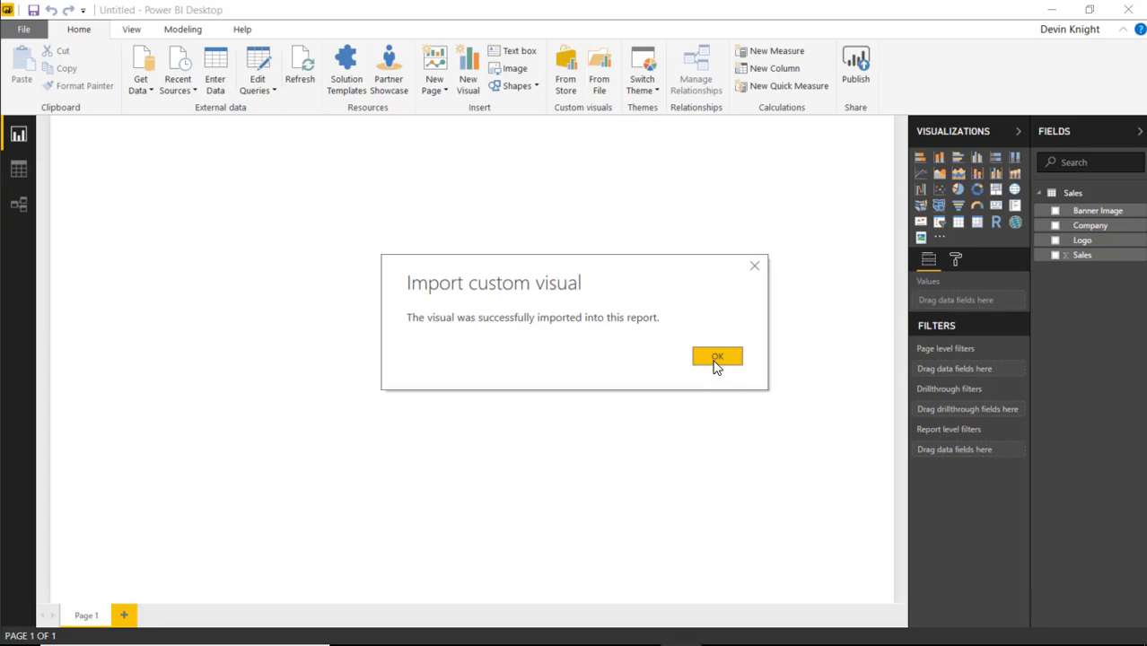
# - Dismiss the successful import message for the Data Image visual
pyautogui.click(716, 356)
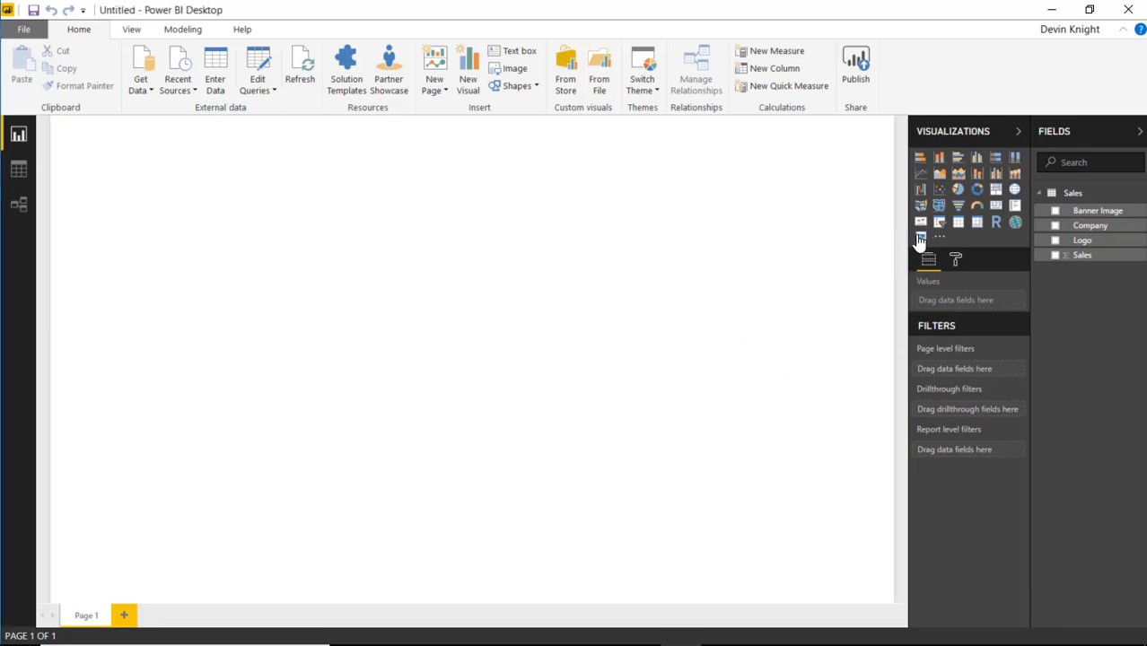
pyautogui.moveTo(565, 403)
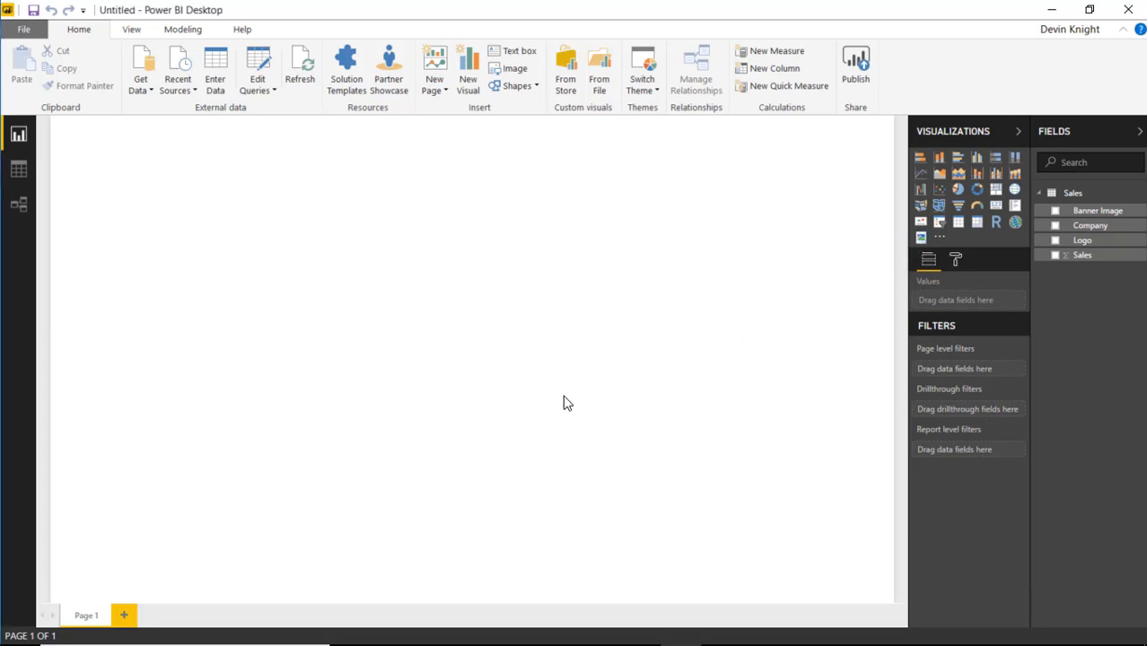
pyautogui.moveTo(860, 264)
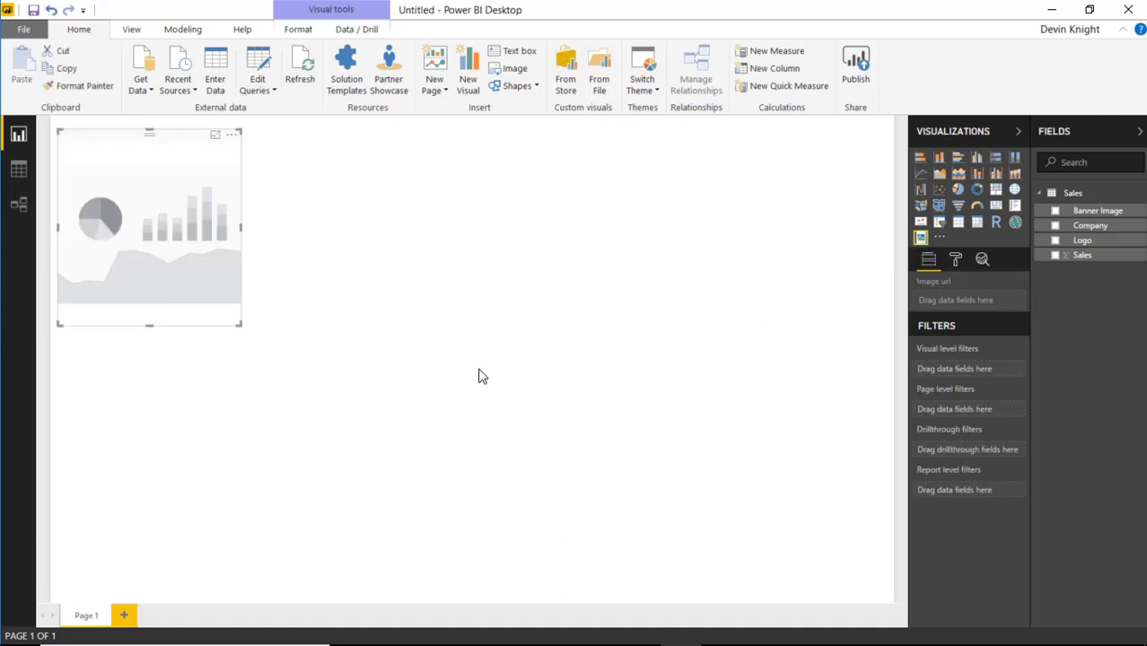
# - Widen the Data Image visual across the page top and assign the Banner Image field
pyautogui.moveTo(149, 228); pyautogui.dragTo(631, 233)
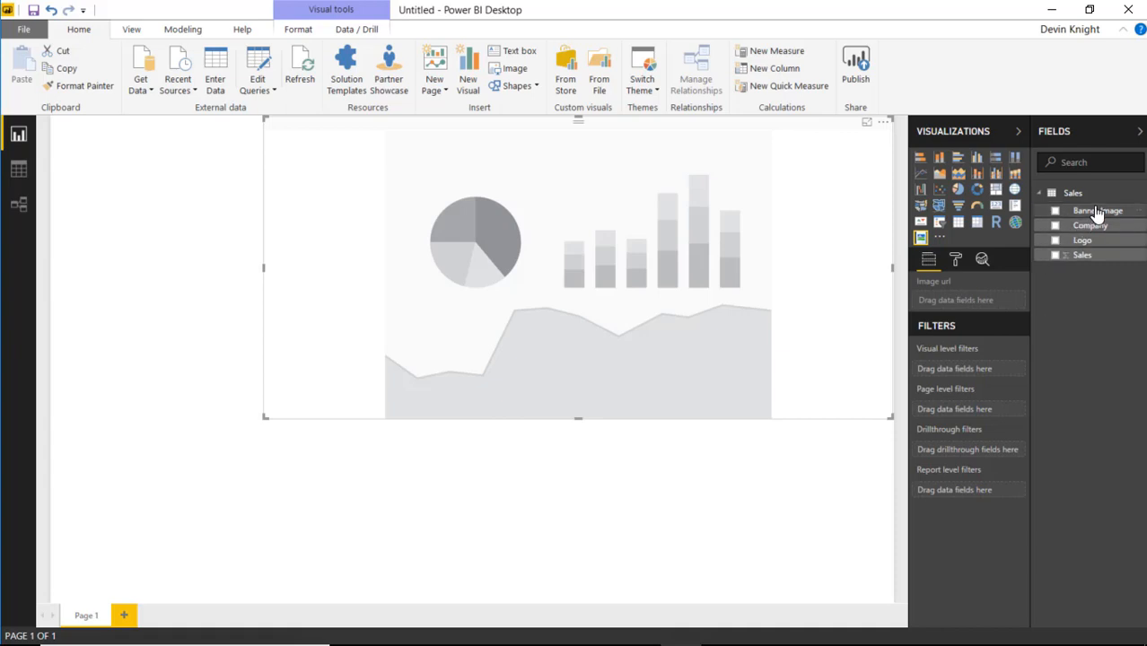
pyautogui.click(1053, 210)
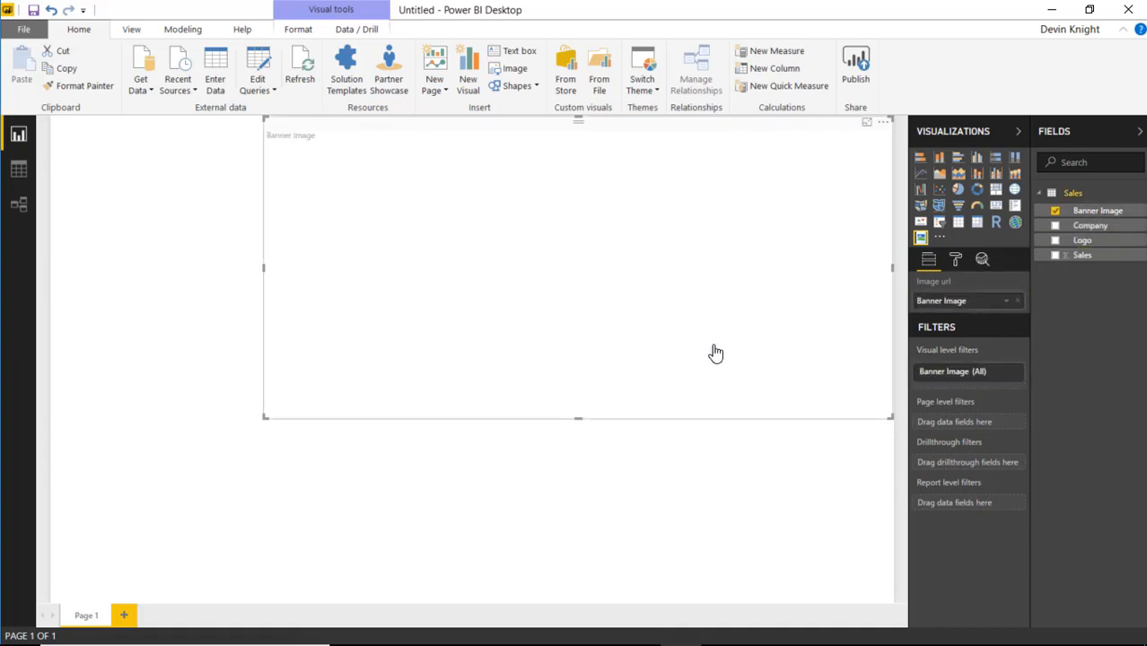
pyautogui.moveTo(516, 348)
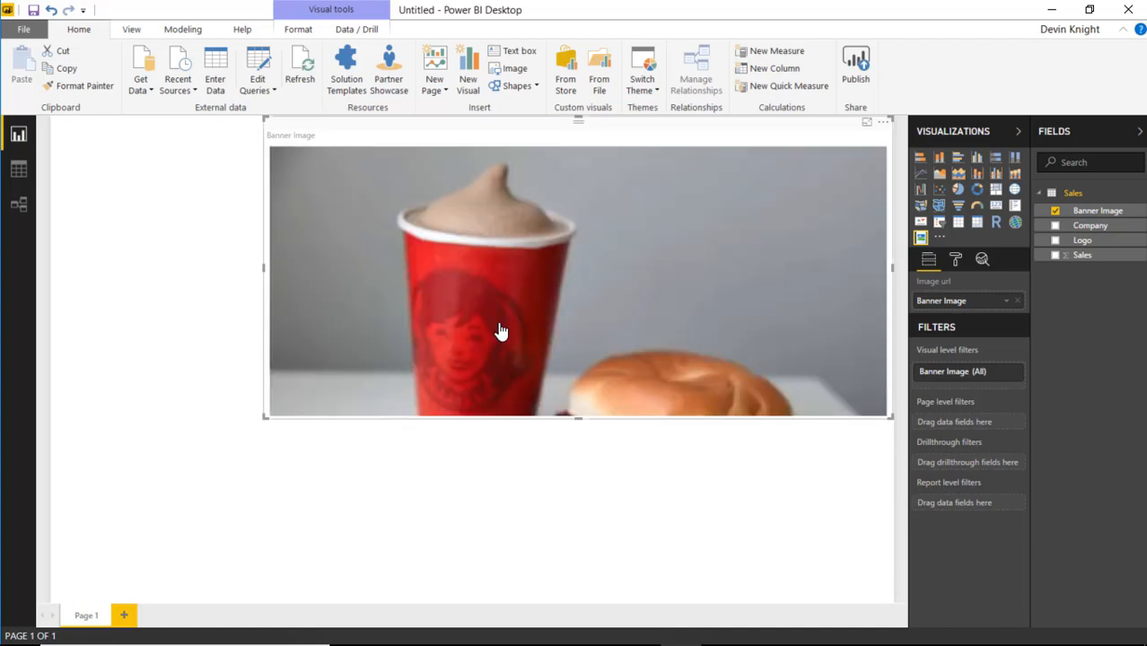
pyautogui.moveTo(582, 407)
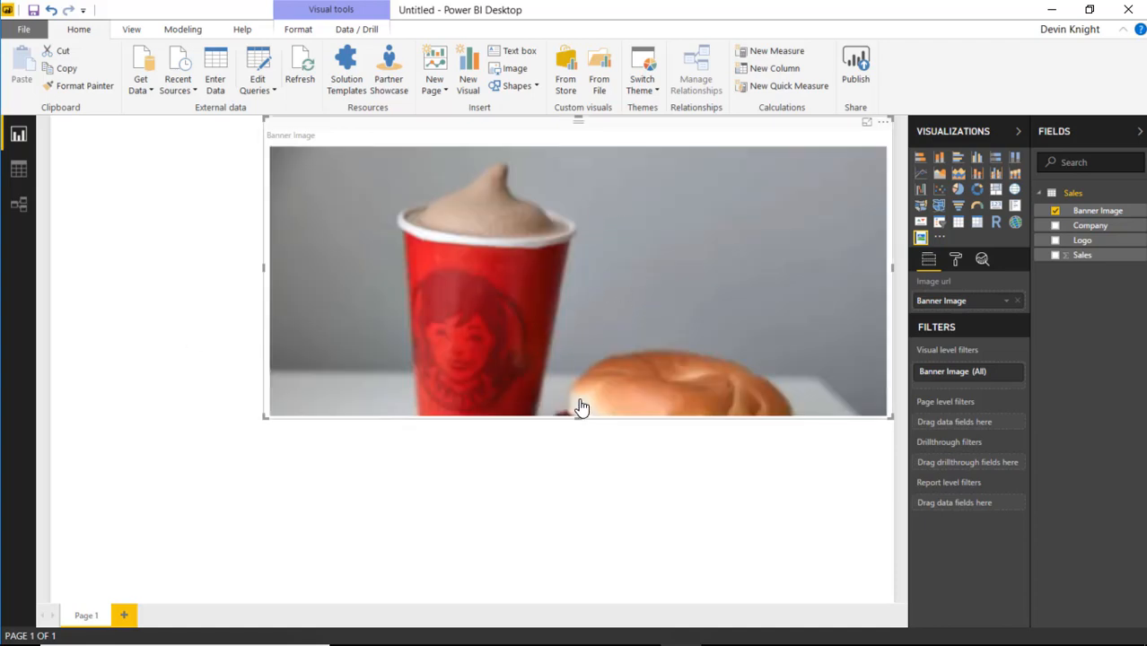
pyautogui.moveTo(599, 345)
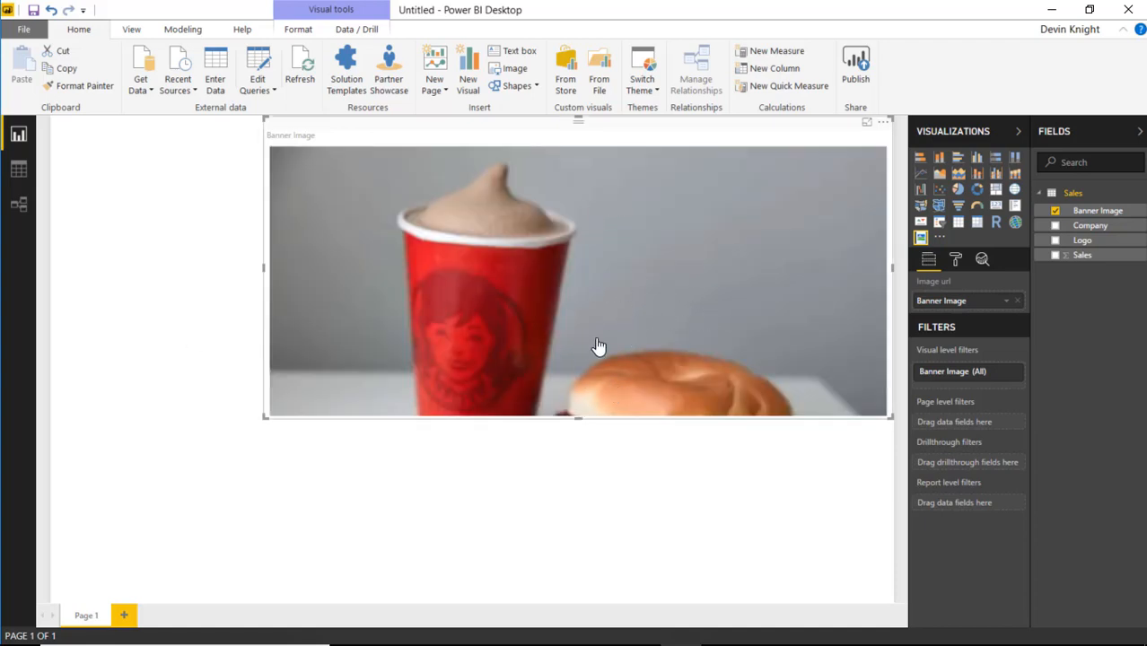
pyautogui.moveTo(657, 362)
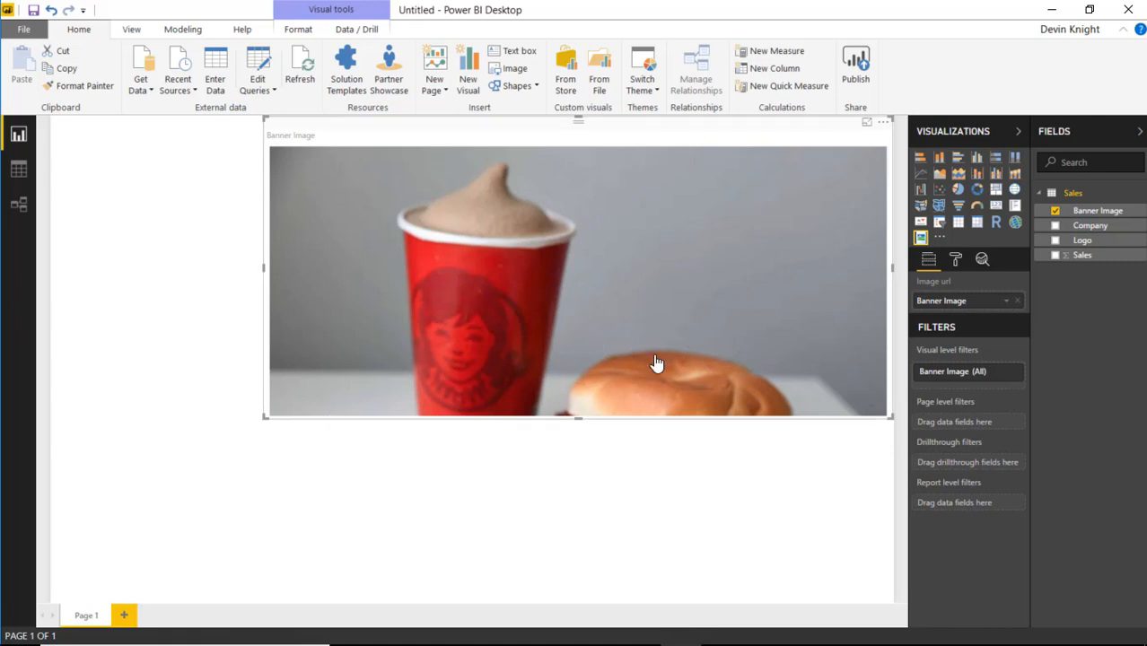
pyautogui.moveTo(125, 407)
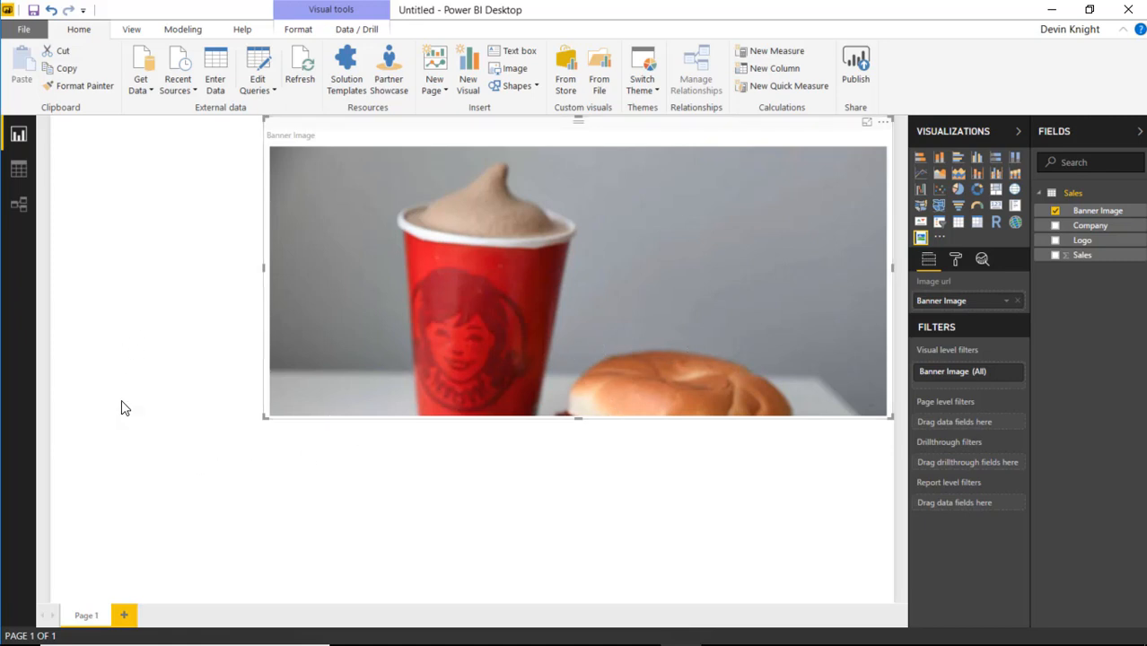
pyautogui.moveTo(541, 332)
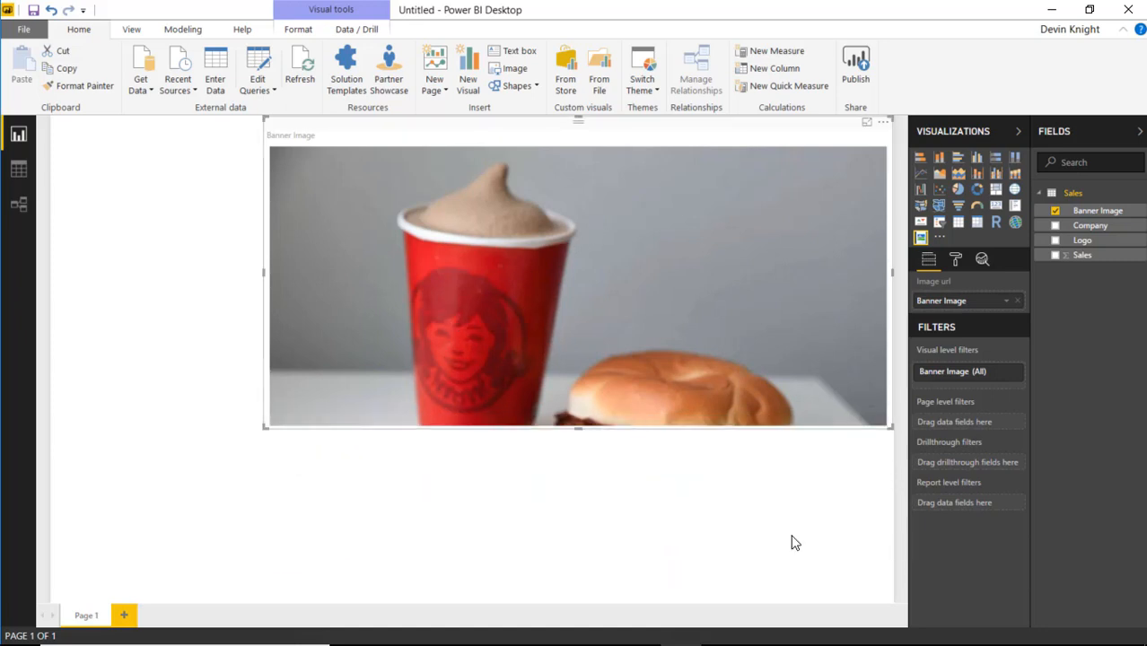
pyautogui.moveTo(386, 74)
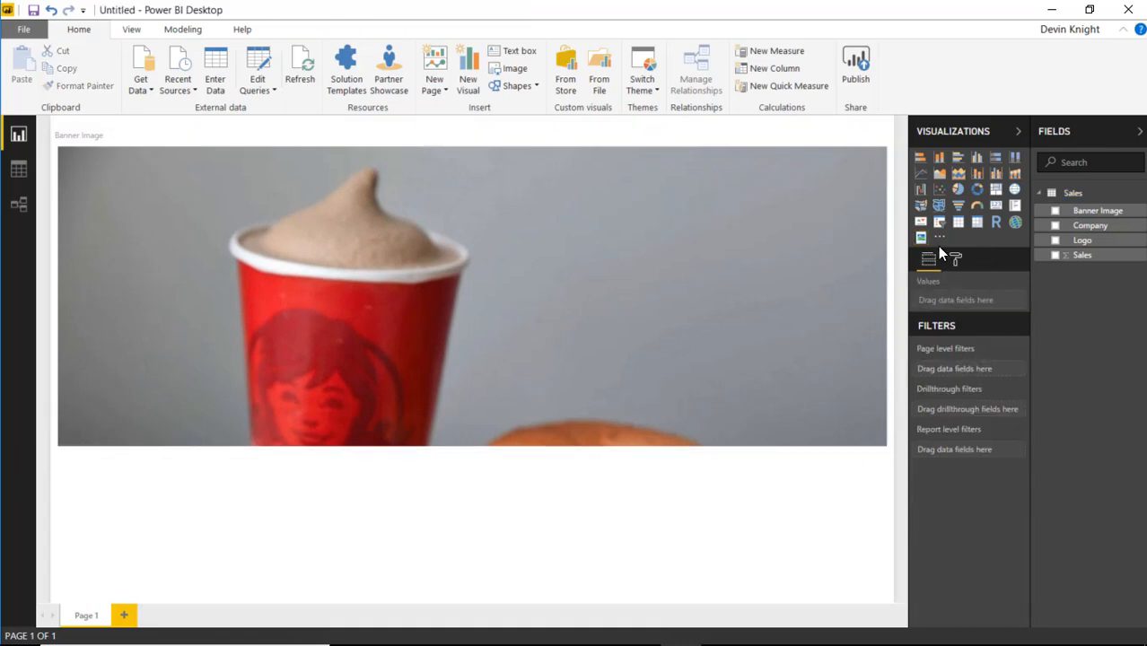
pyautogui.moveTo(920, 237)
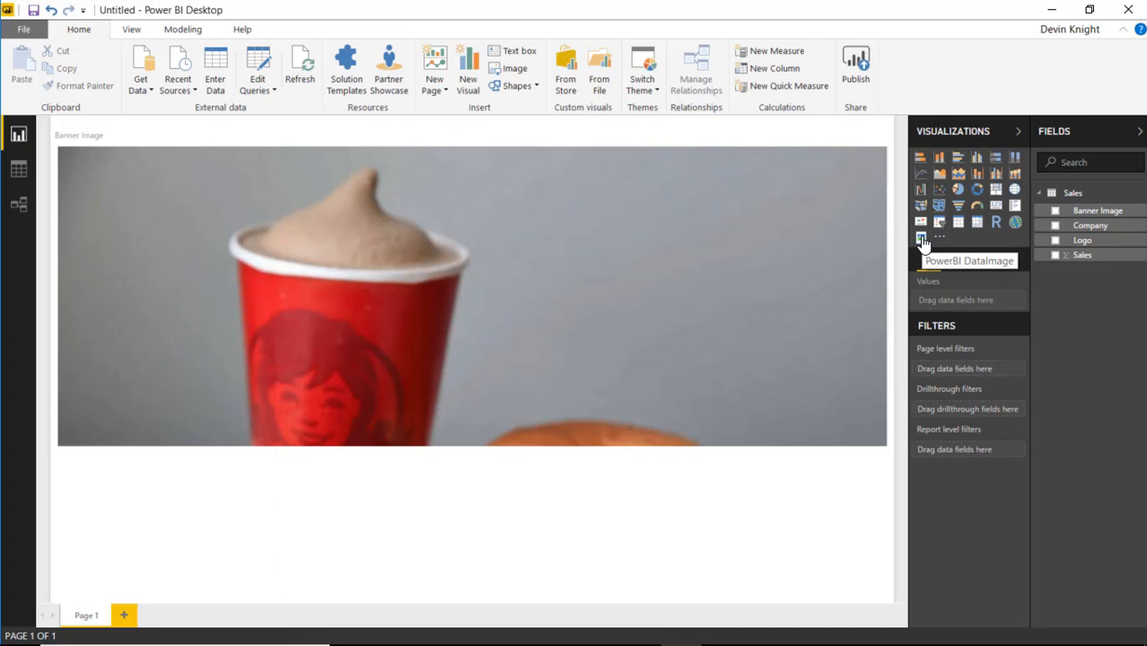
# - Add a new Data Image visual and fill it with the Logo field
pyautogui.click(921, 237)
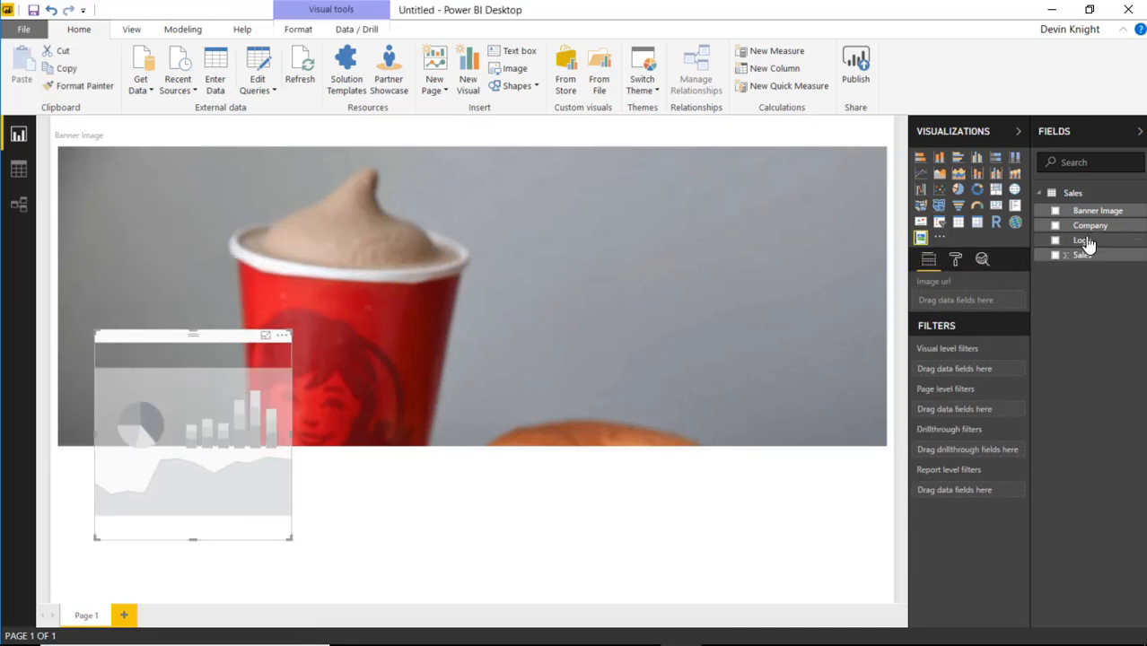
pyautogui.click(1052, 240)
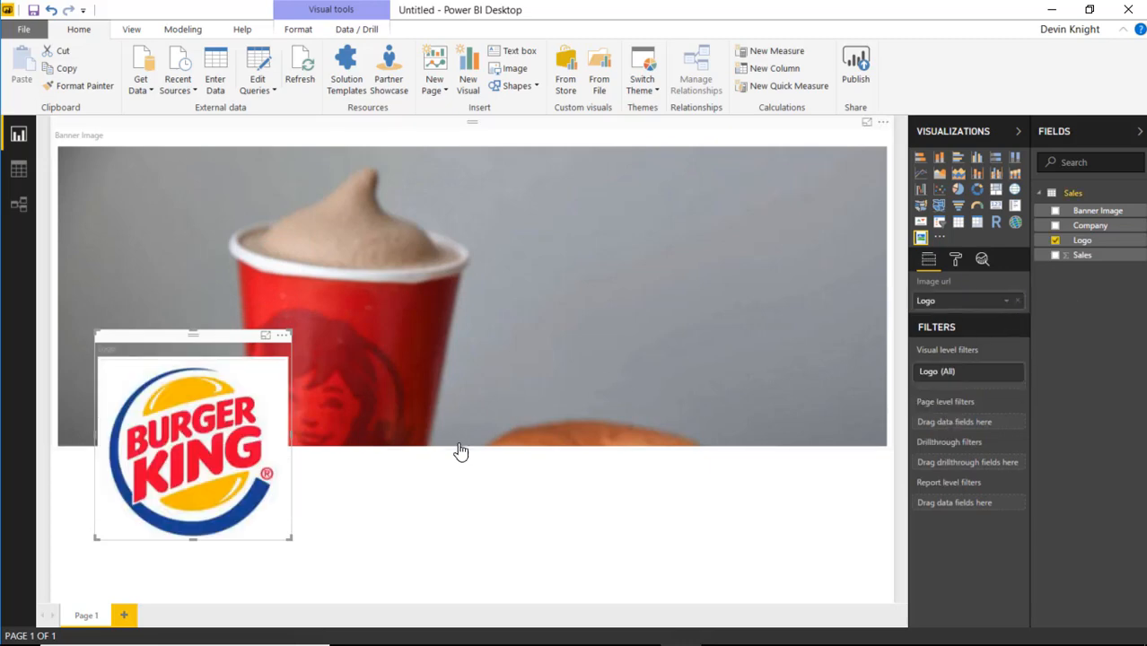
pyautogui.moveTo(425, 439)
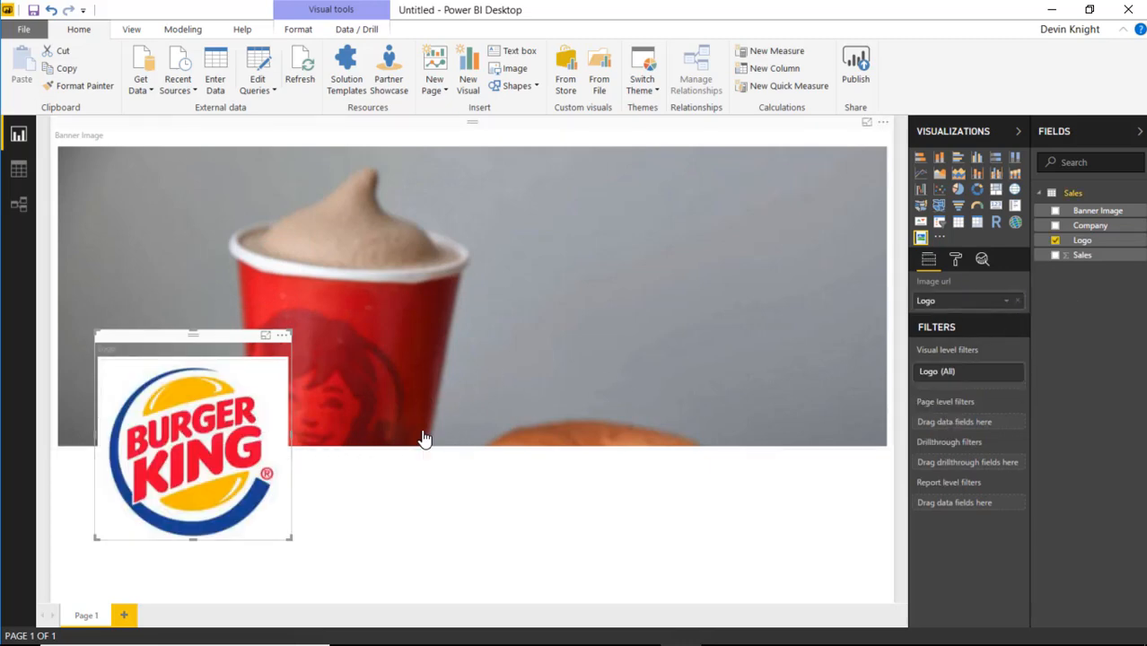
pyautogui.moveTo(282, 441)
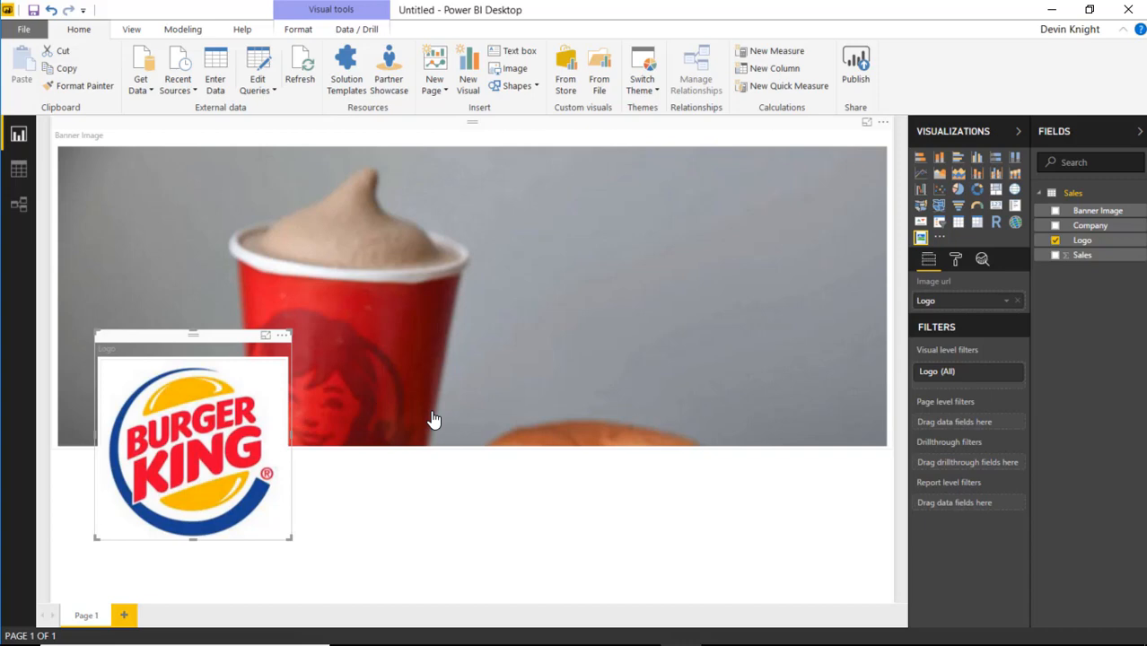
pyautogui.moveTo(434, 421)
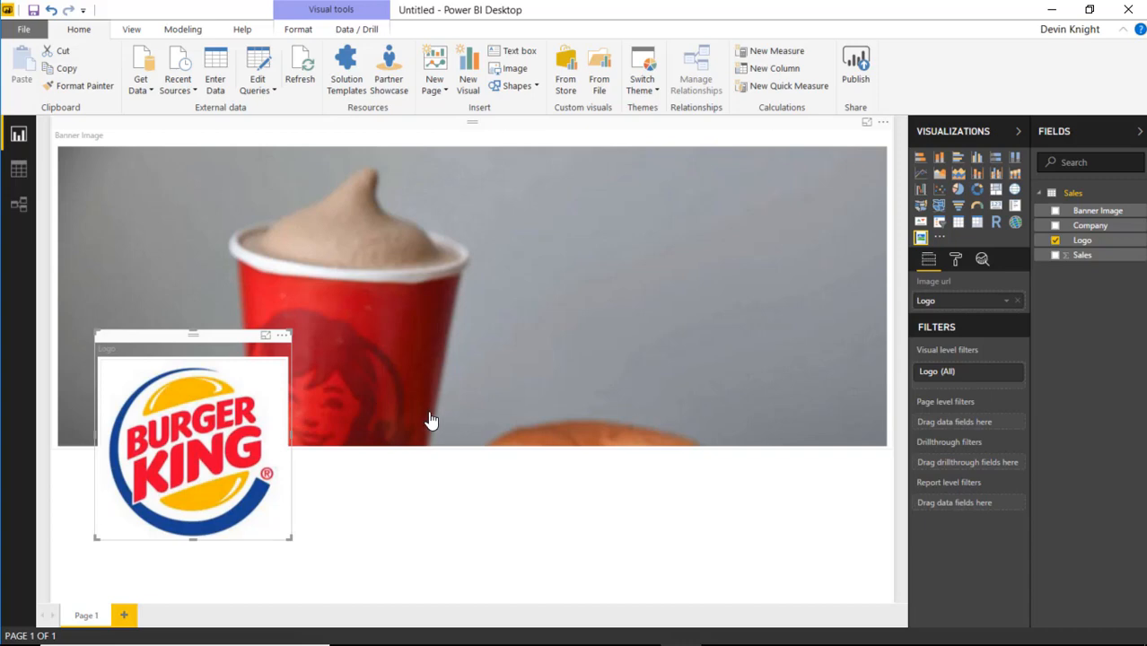
pyautogui.moveTo(363, 422)
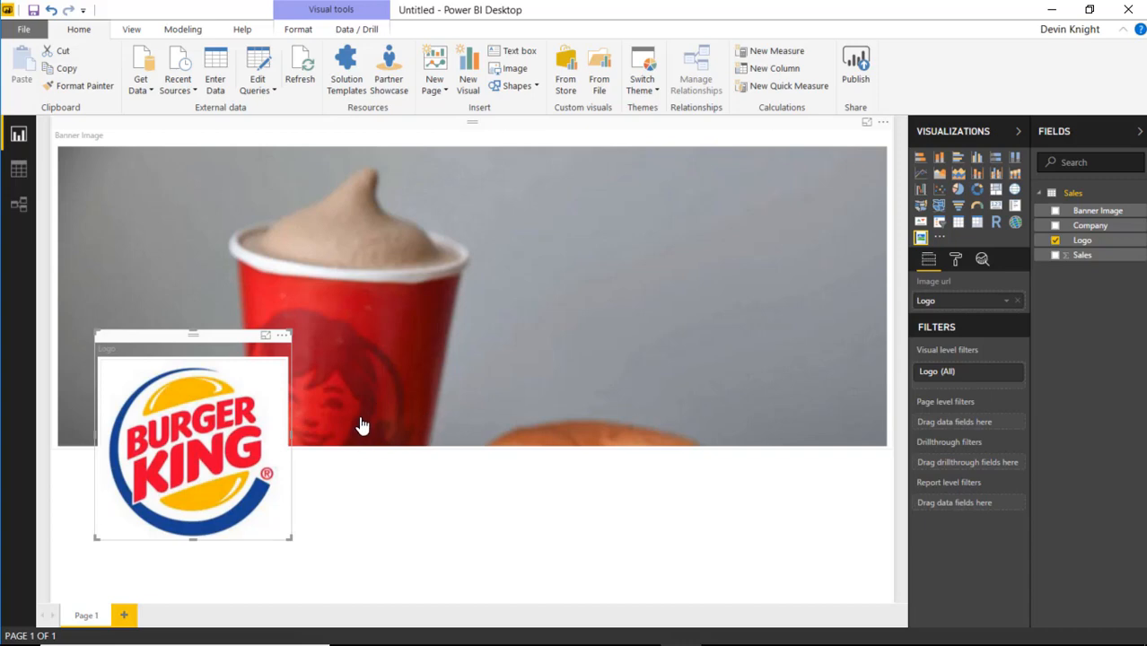
pyautogui.moveTo(279, 413)
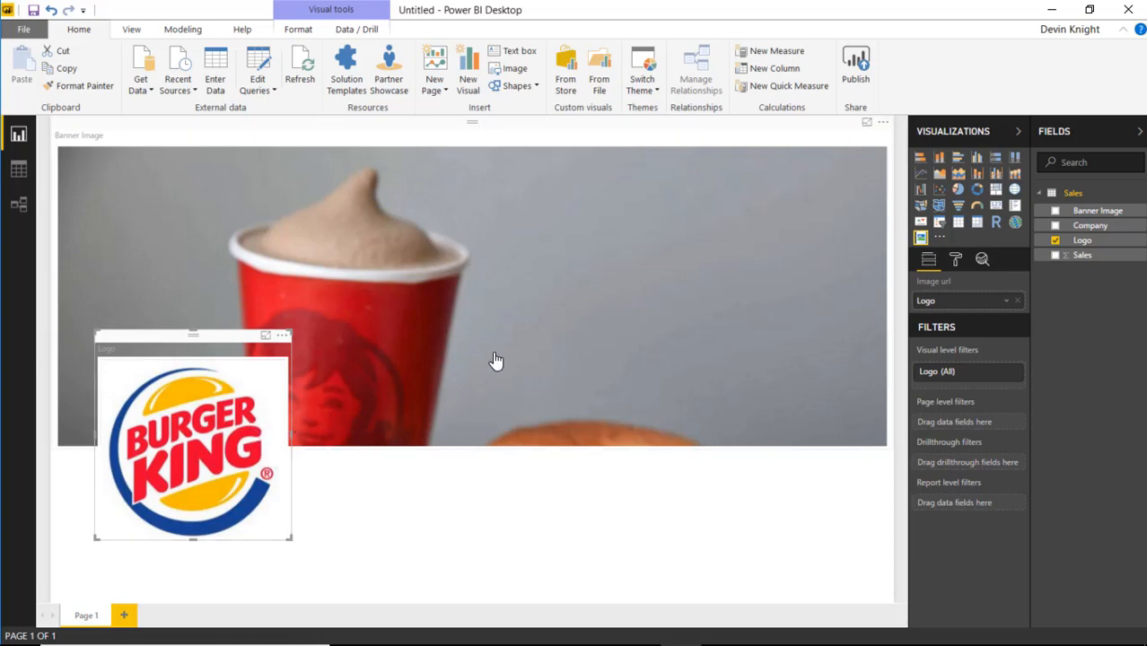
pyautogui.moveTo(592, 372)
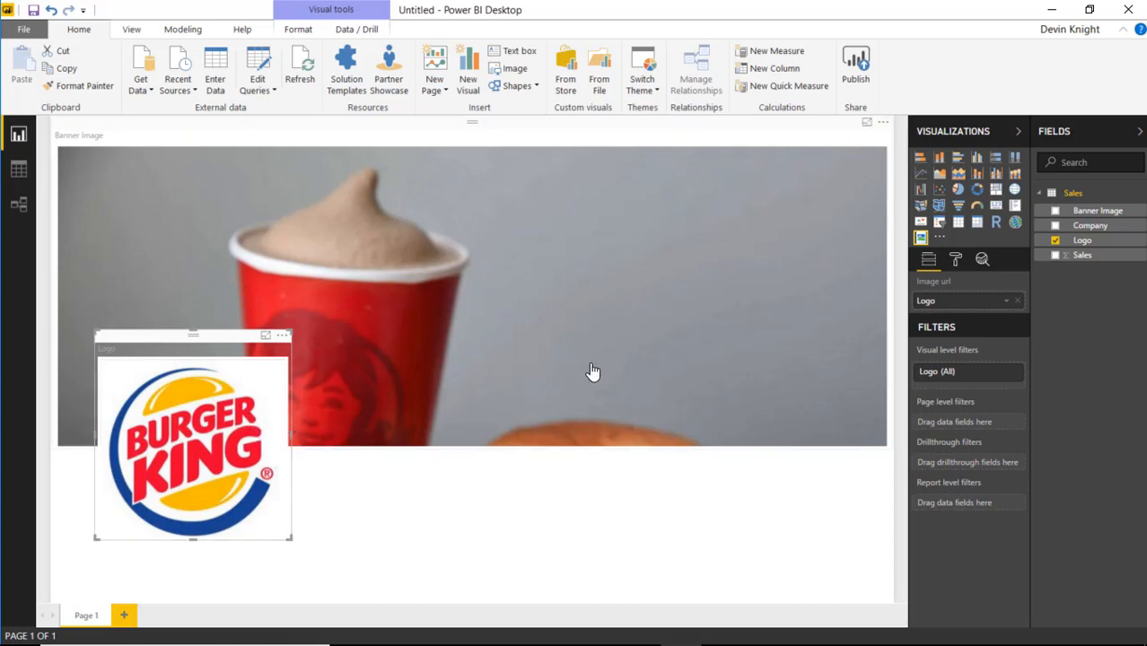
pyautogui.moveTo(218, 380)
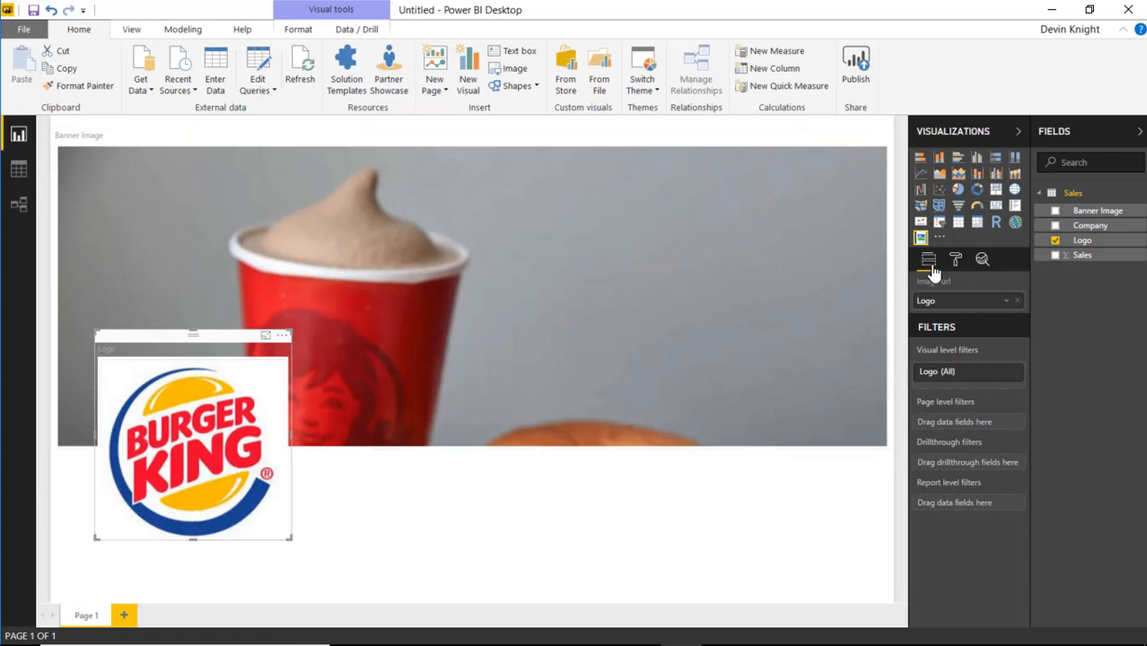
# - Turn on the Circle option in the logo visual's Image format settings
pyautogui.click(953, 259)
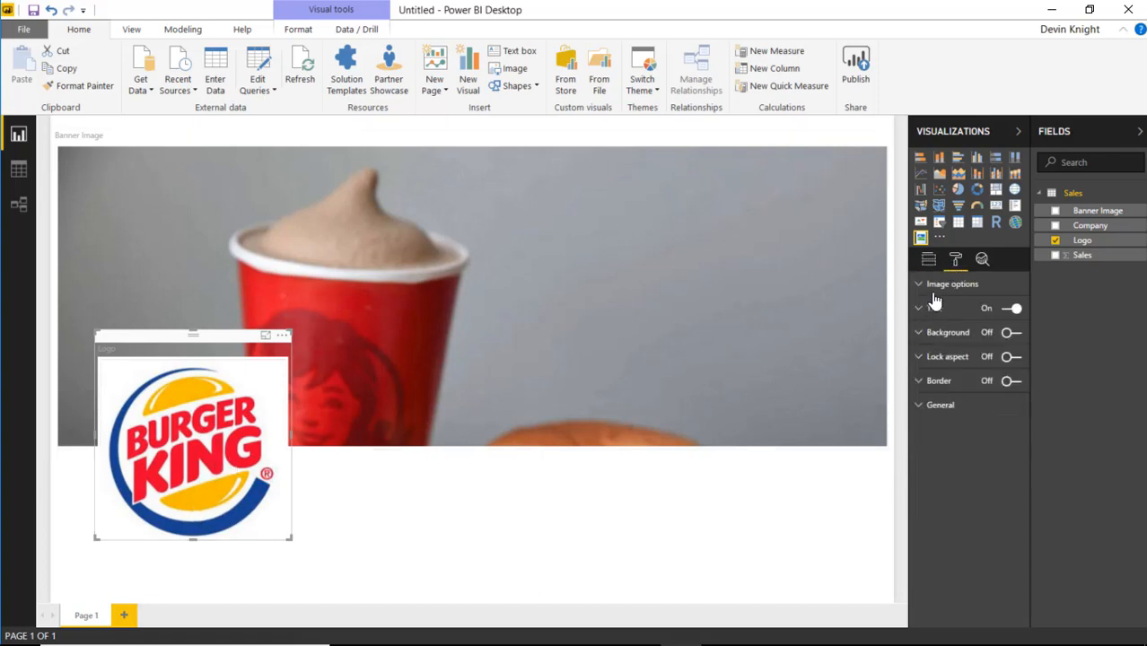
pyautogui.click(919, 283)
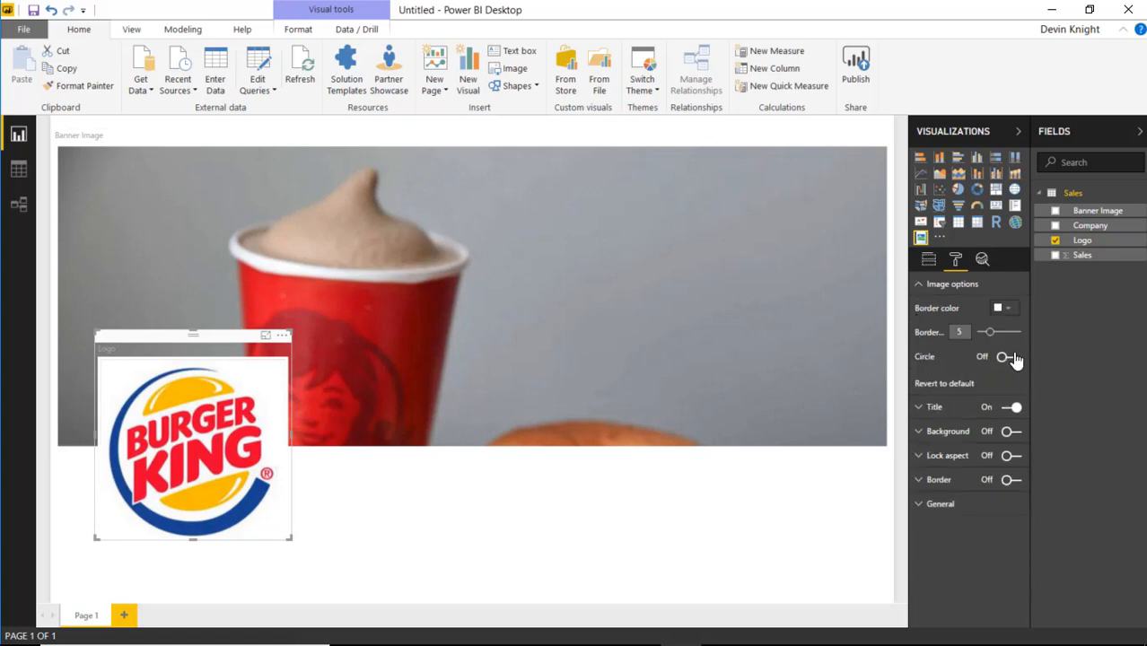
pyautogui.click(1007, 356)
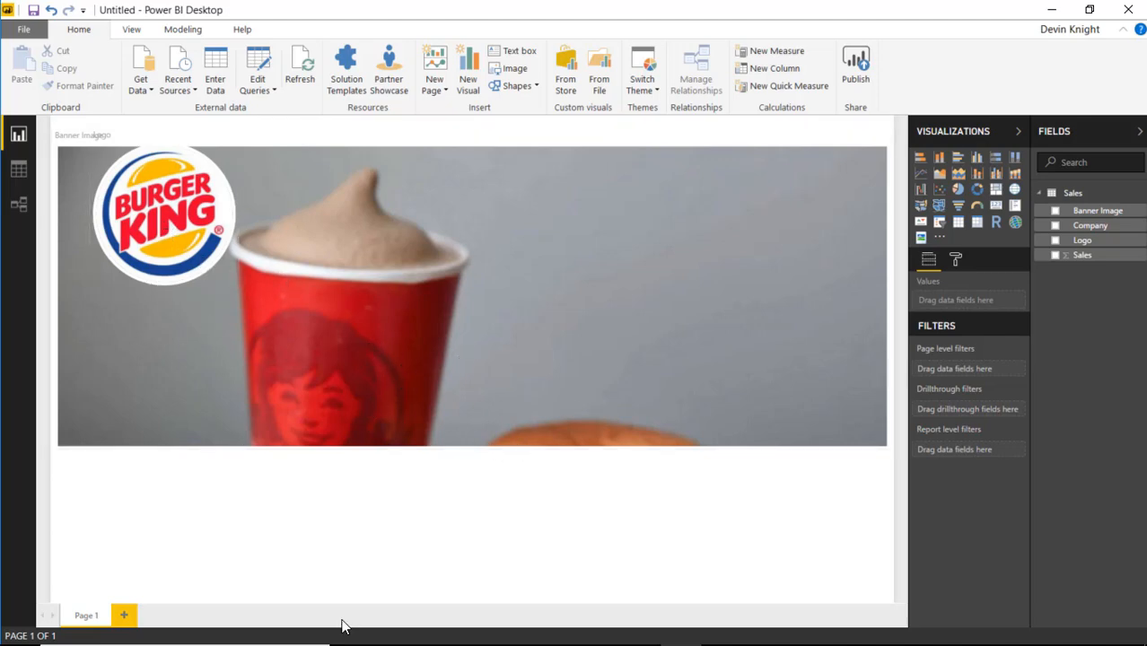
pyautogui.moveTo(606, 531)
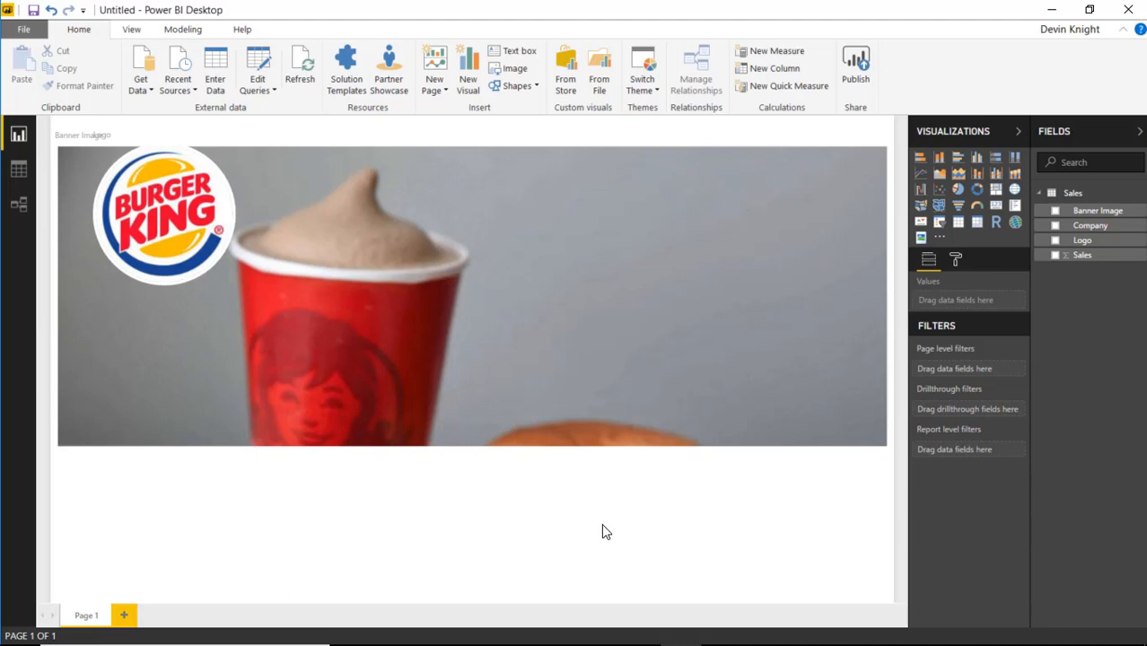
pyautogui.moveTo(701, 542)
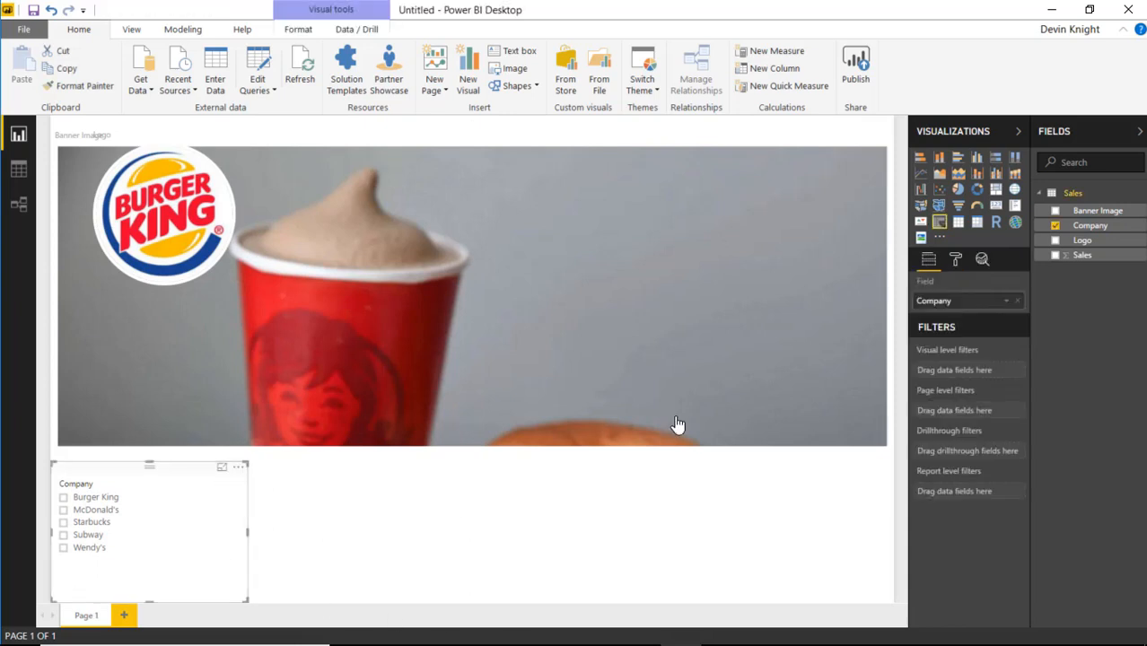
# - Enlarge the Company slicer items, then filter by Burger King, Starbucks, Subway and Wendy's
pyautogui.click(954, 260)
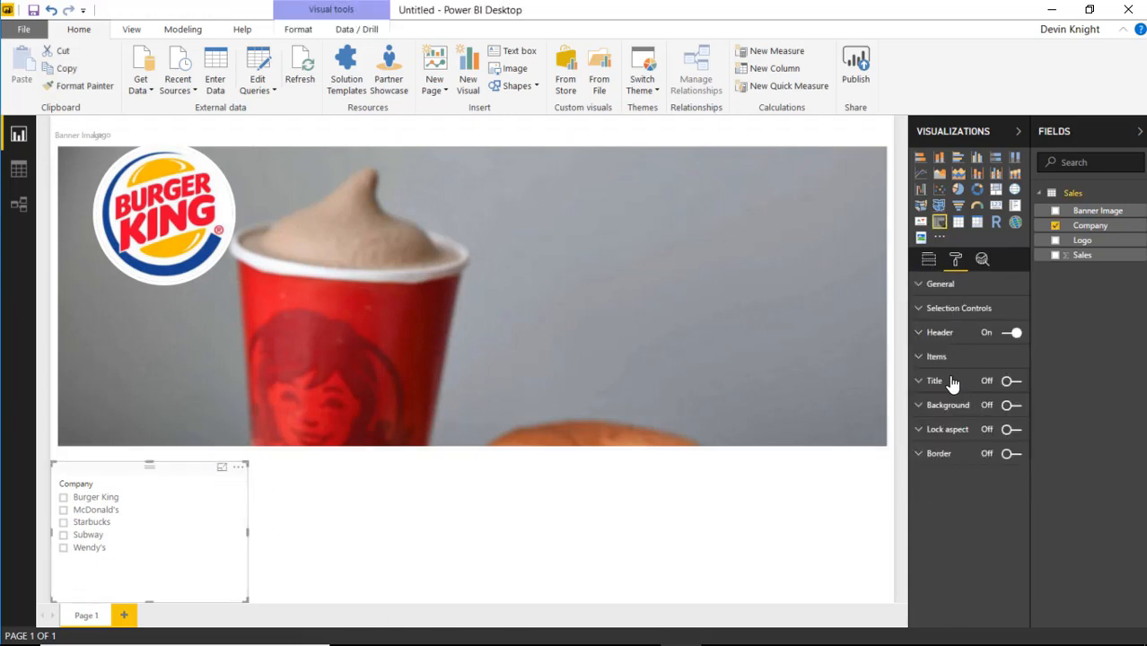
pyautogui.click(955, 308)
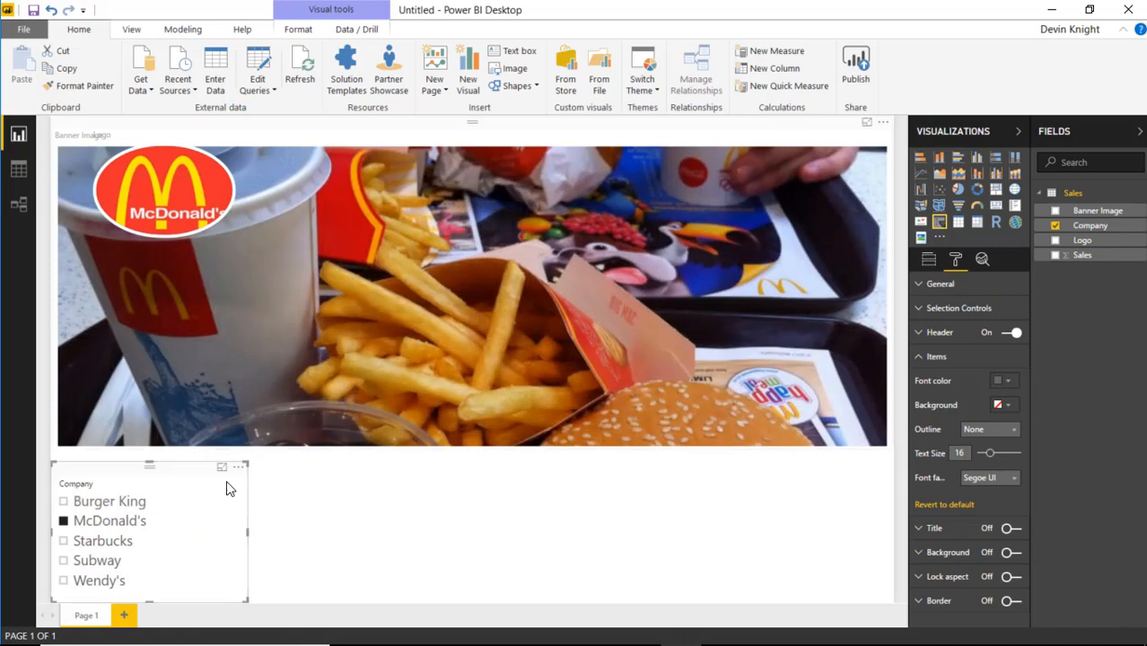
pyautogui.click(64, 501)
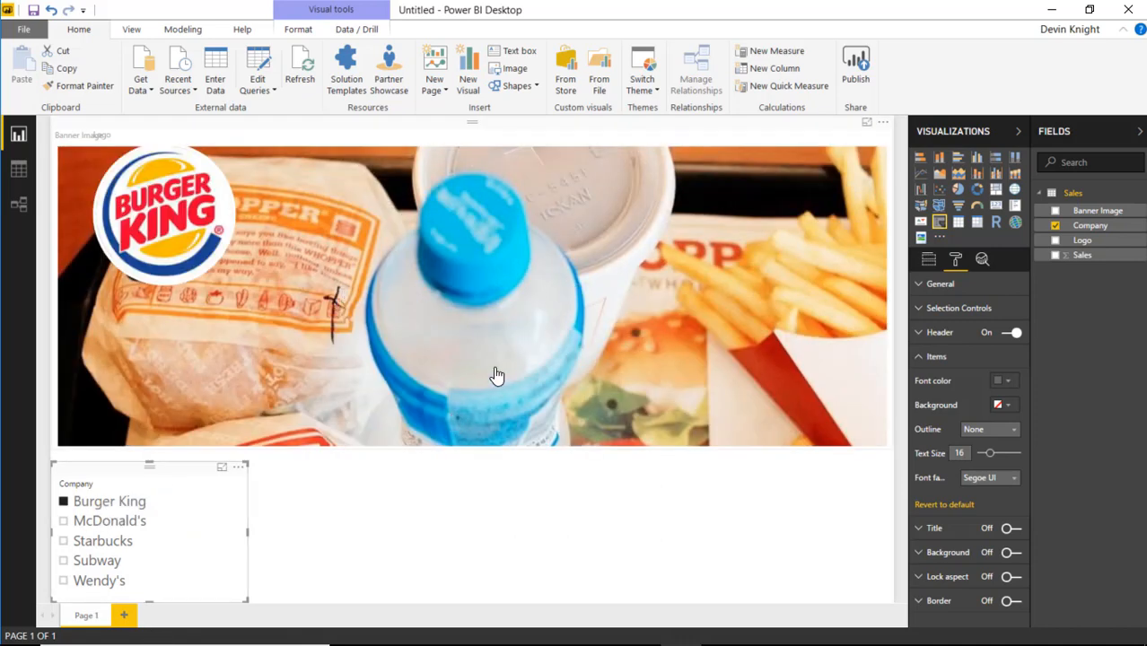
pyautogui.moveTo(226, 492)
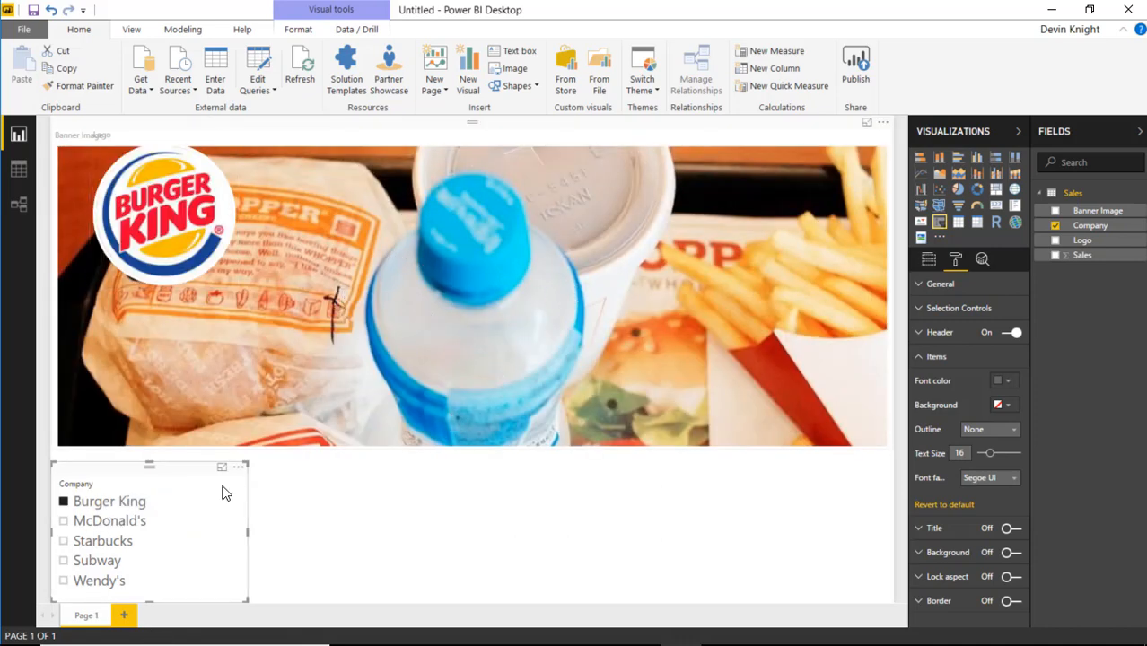
pyautogui.click(102, 541)
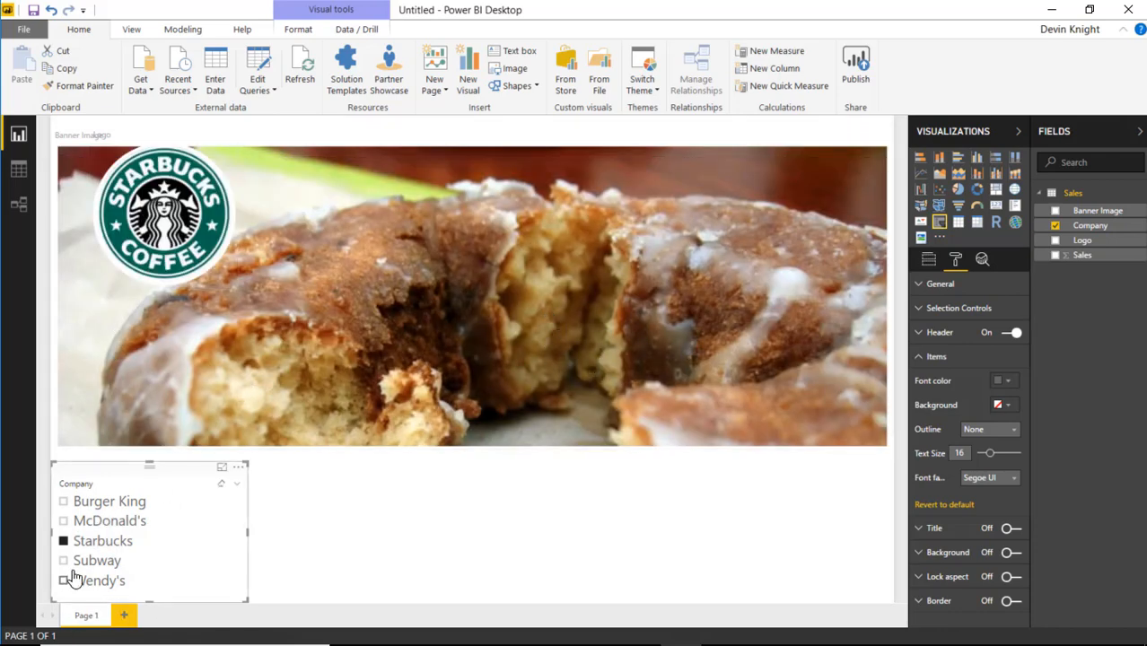
pyautogui.click(64, 561)
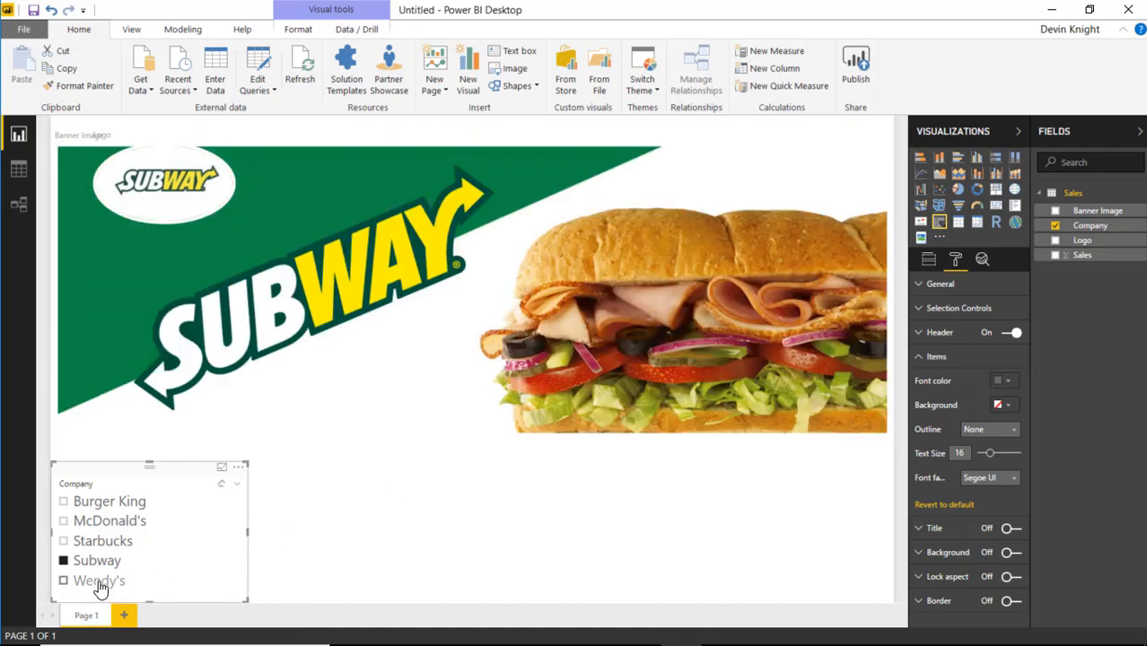
pyautogui.click(99, 581)
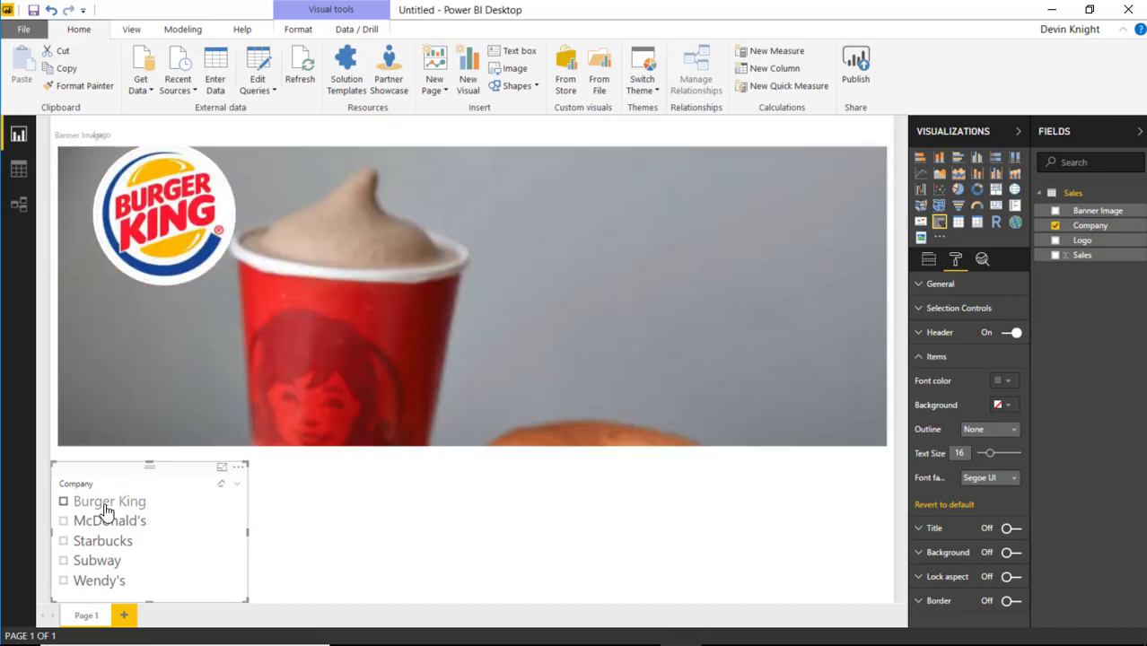
pyautogui.moveTo(450, 515)
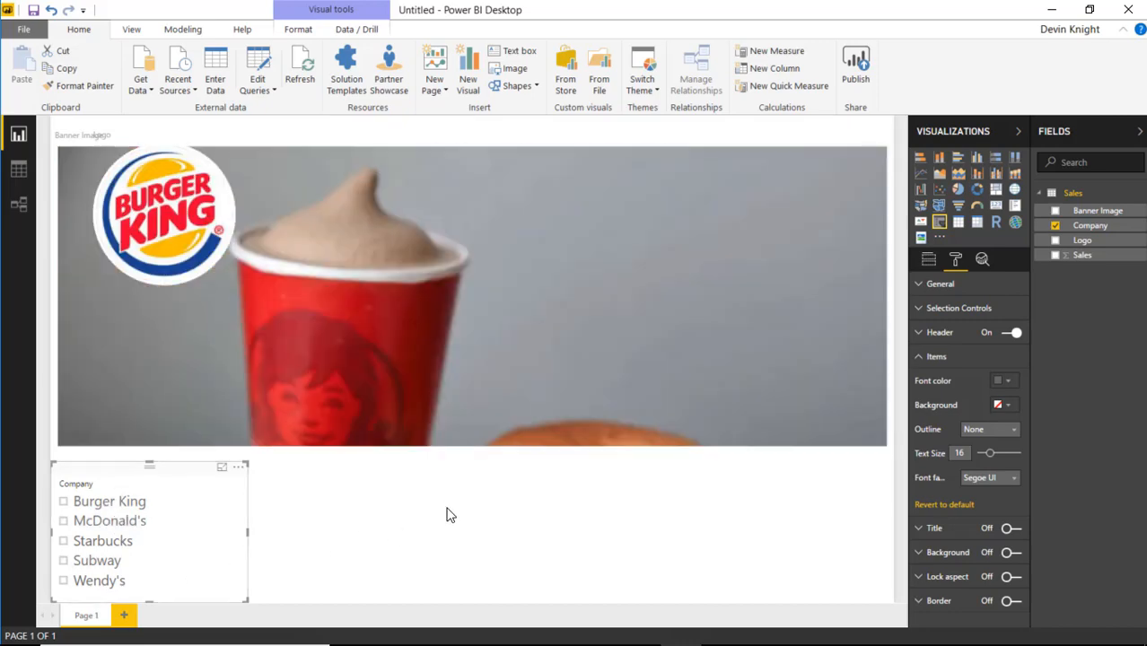
pyautogui.moveTo(521, 477)
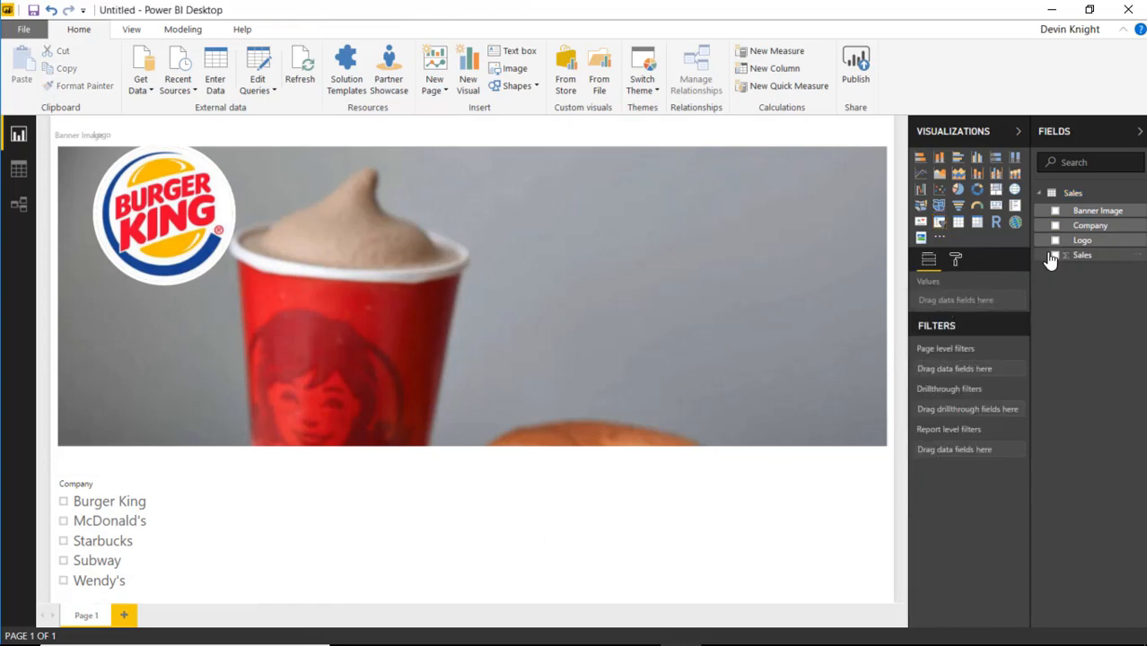
# - Create a clustered column chart with Sales values broken out by Company
pyautogui.click(940, 157)
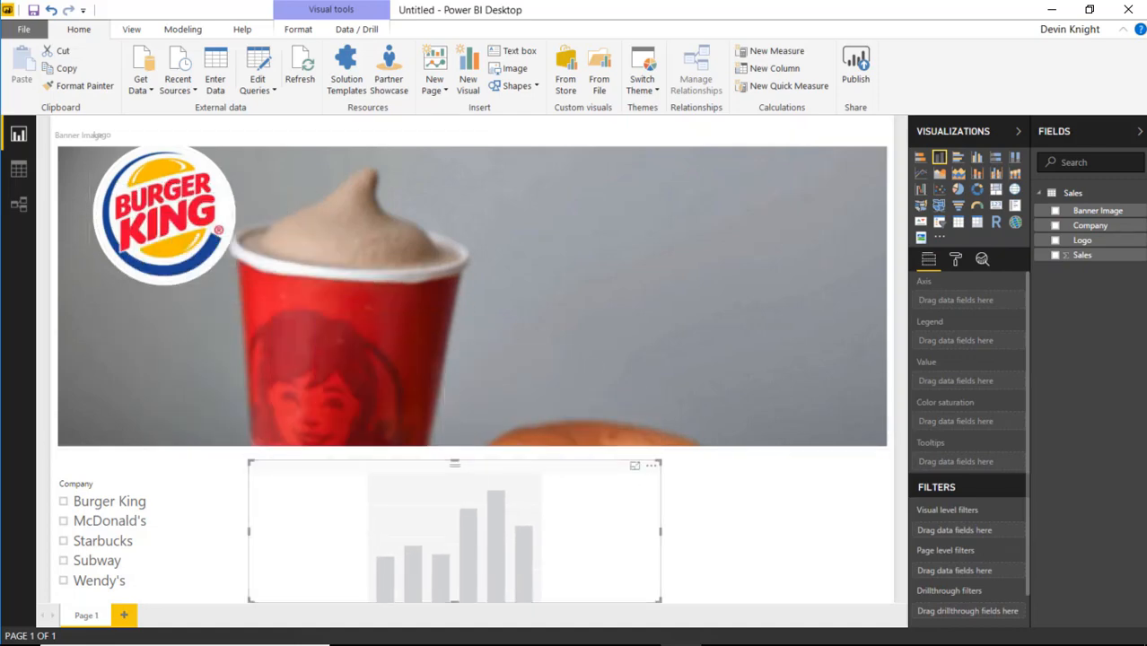
pyautogui.click(1058, 255)
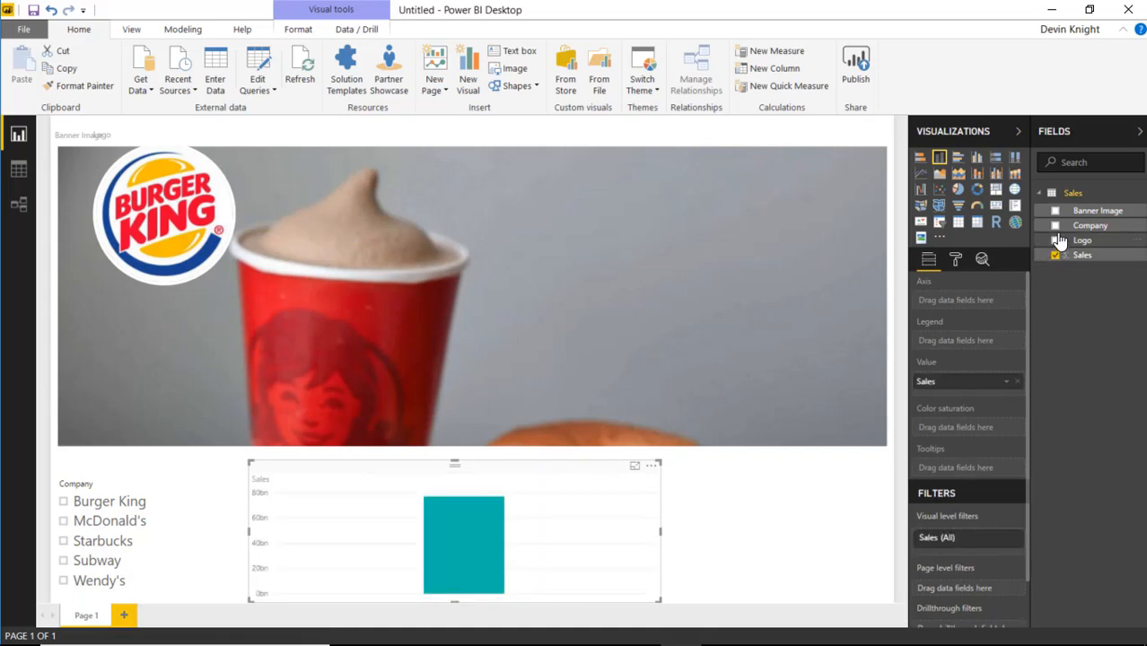
pyautogui.click(1055, 225)
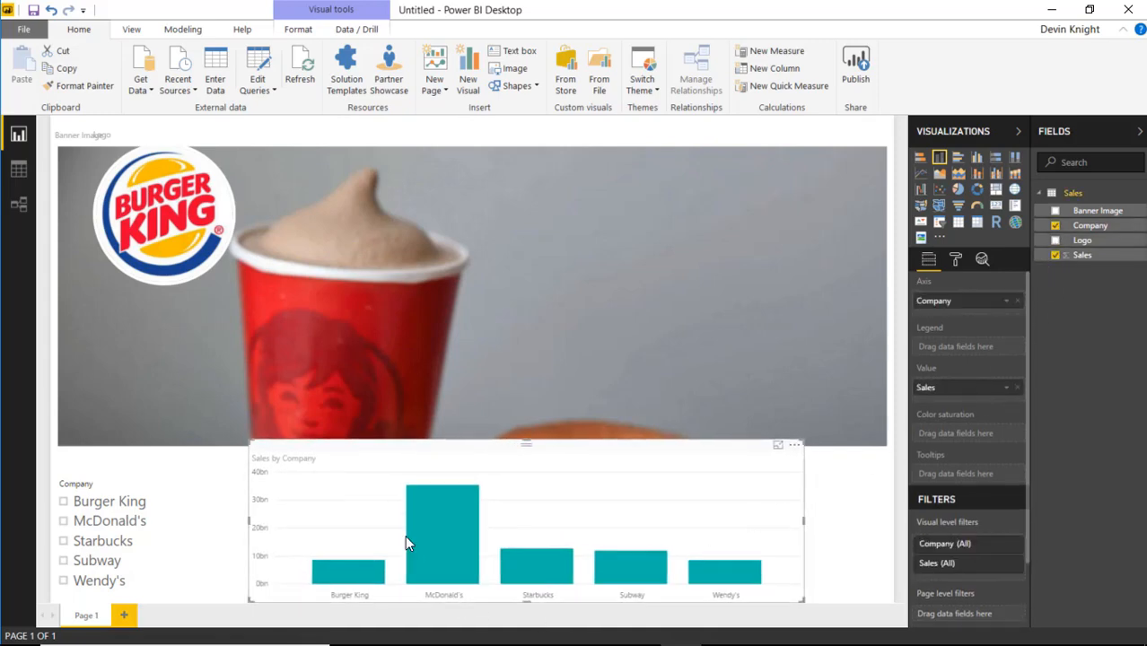
pyautogui.moveTo(336, 529)
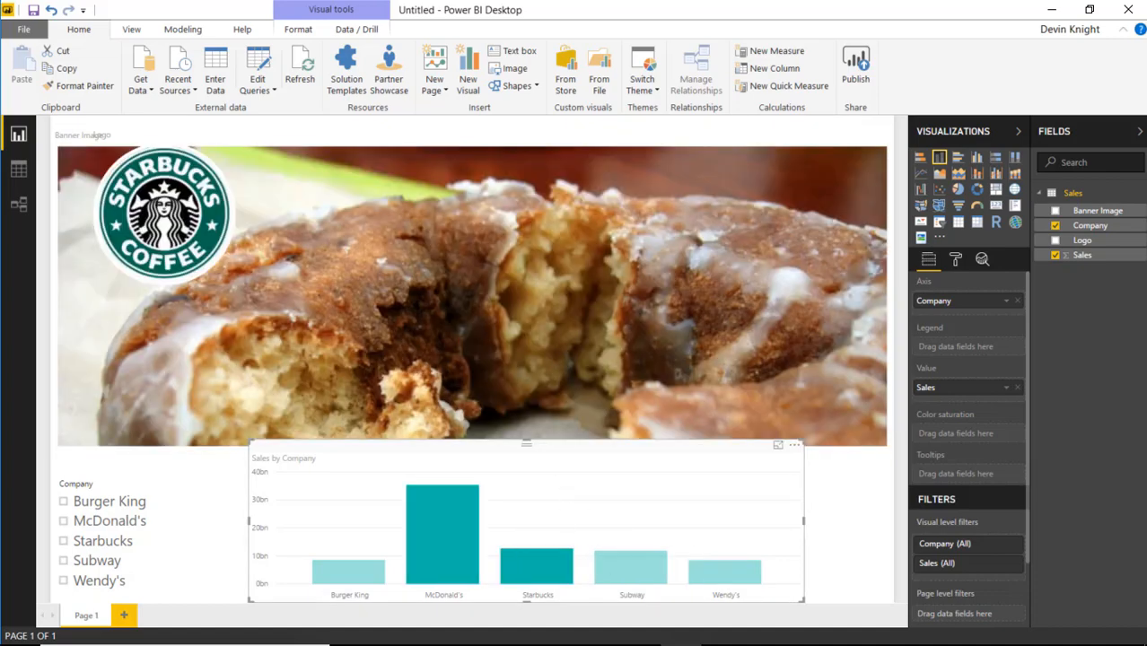
# - Select the McDonald's column to cross-filter the banner and logo images
pyautogui.click(440, 545)
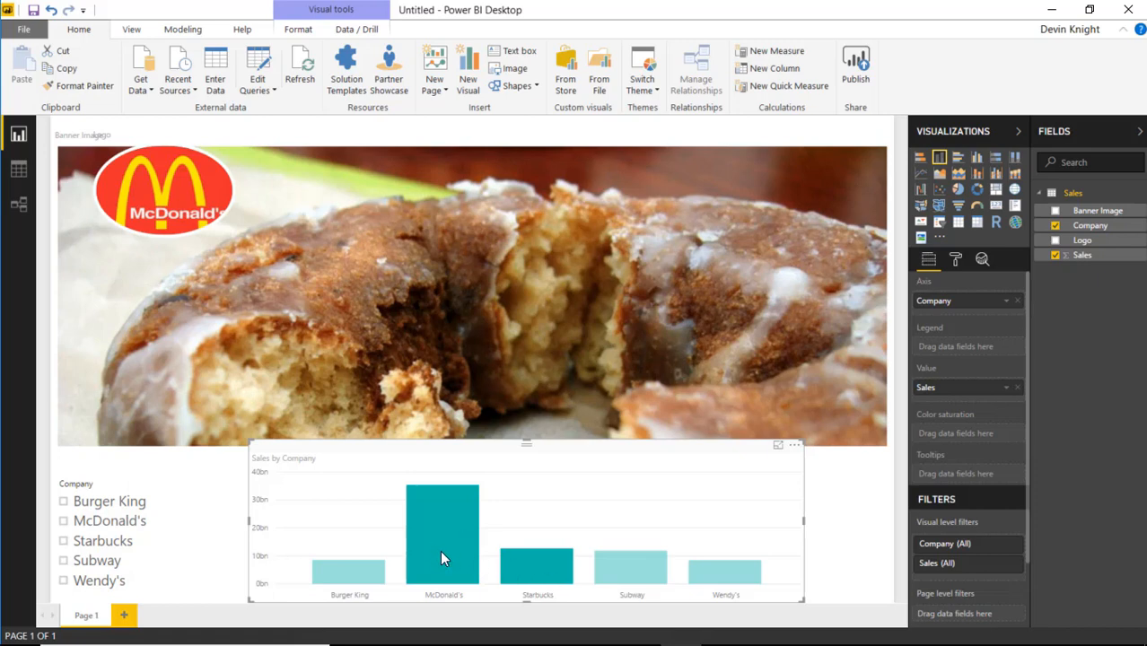
pyautogui.moveTo(442, 572)
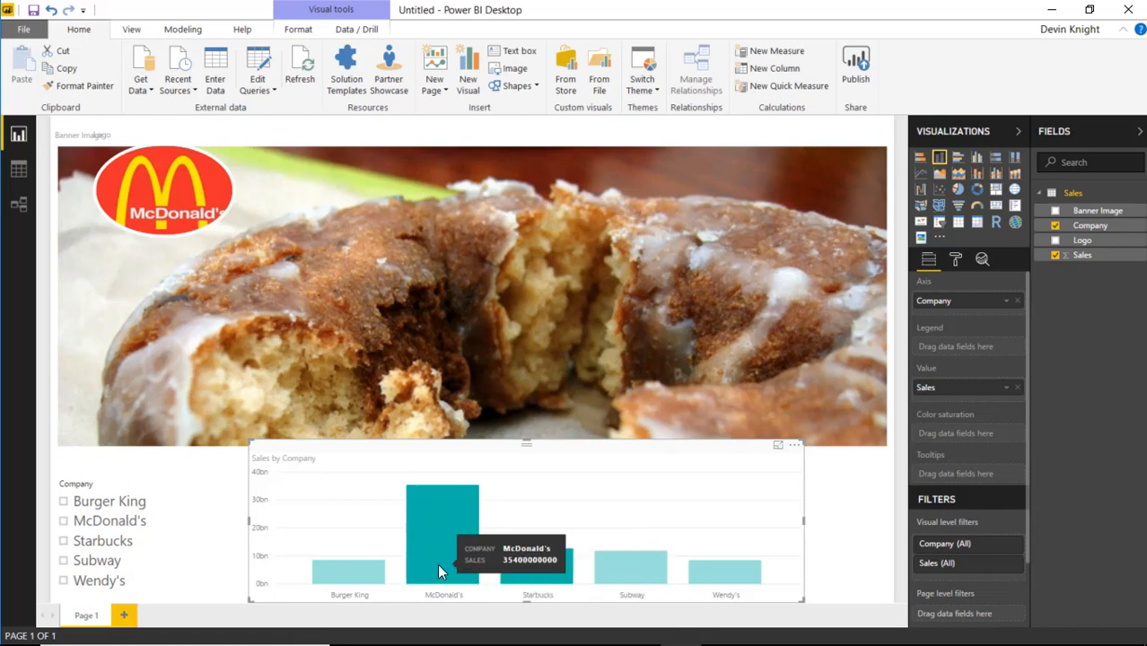
pyautogui.moveTo(440, 609)
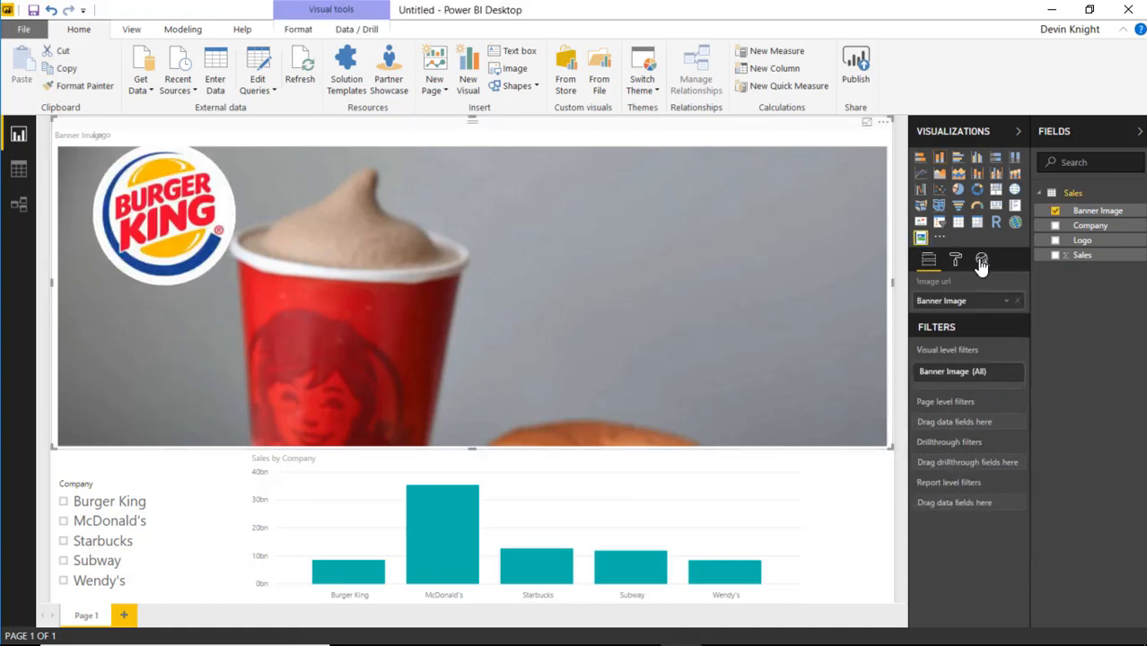
pyautogui.click(981, 259)
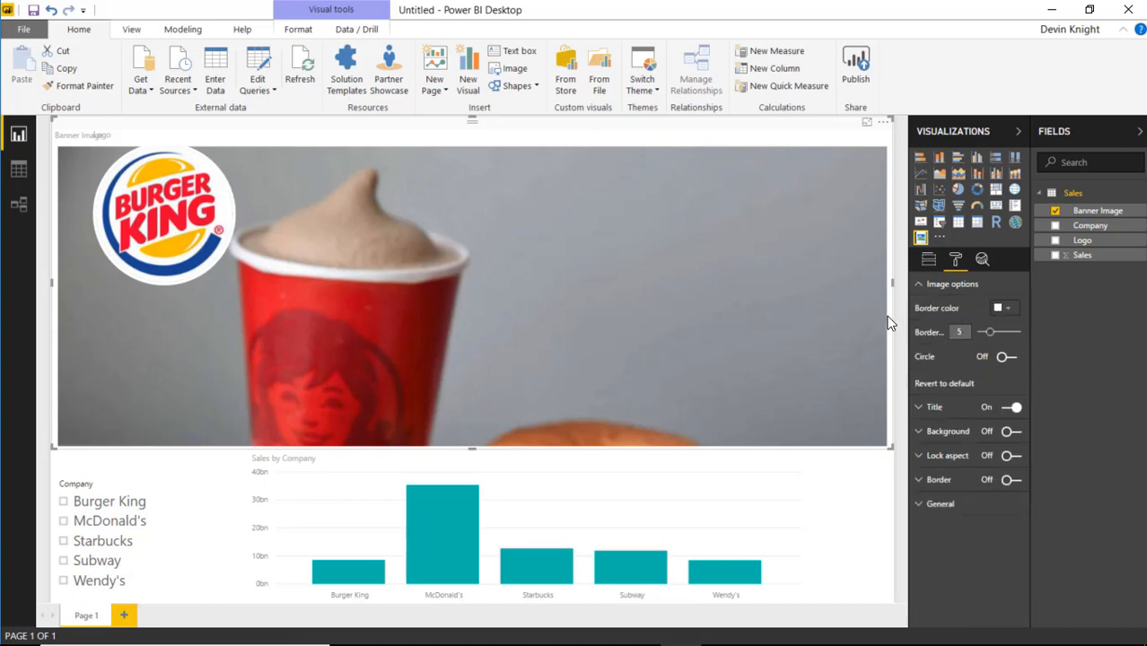
pyautogui.moveTo(996, 338)
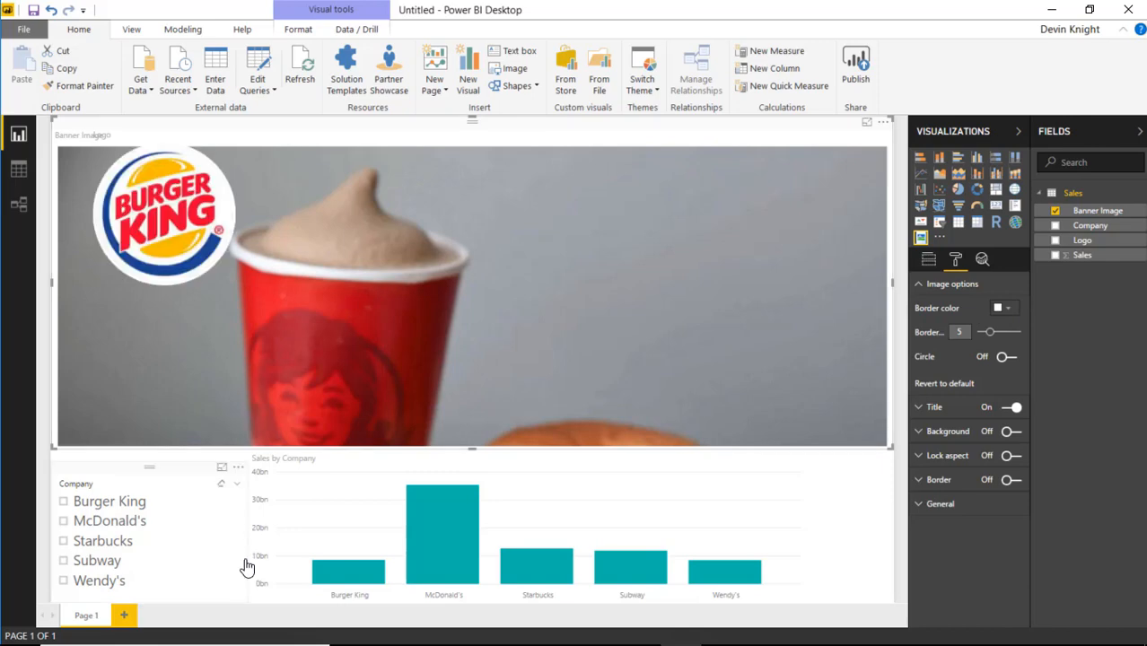
pyautogui.click(108, 245)
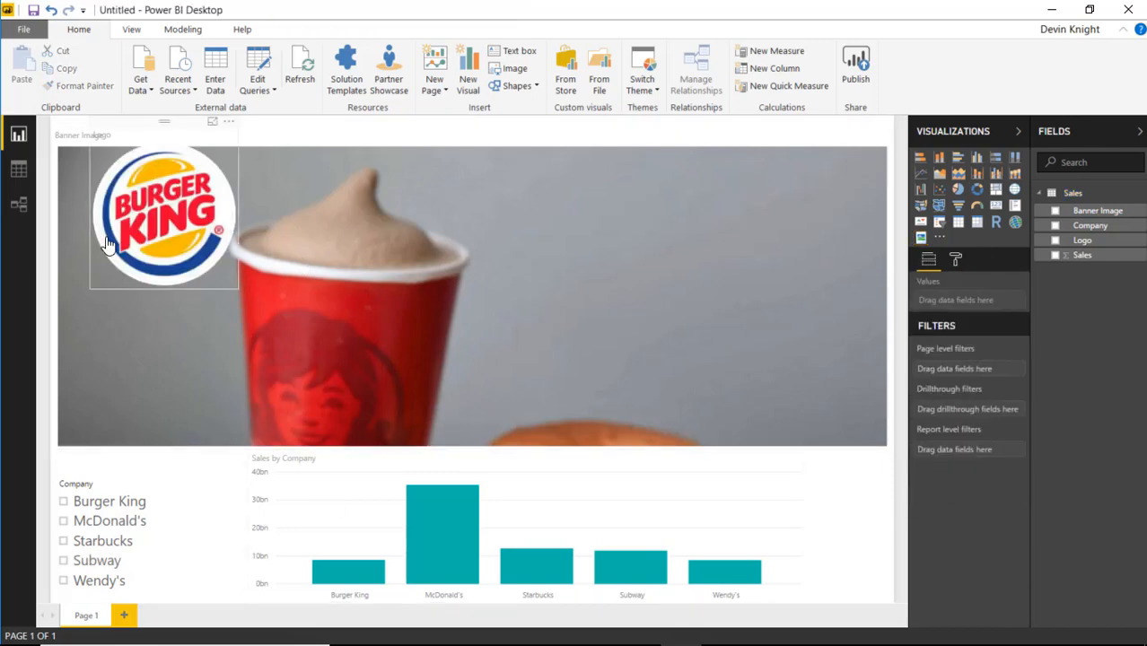
pyautogui.click(955, 259)
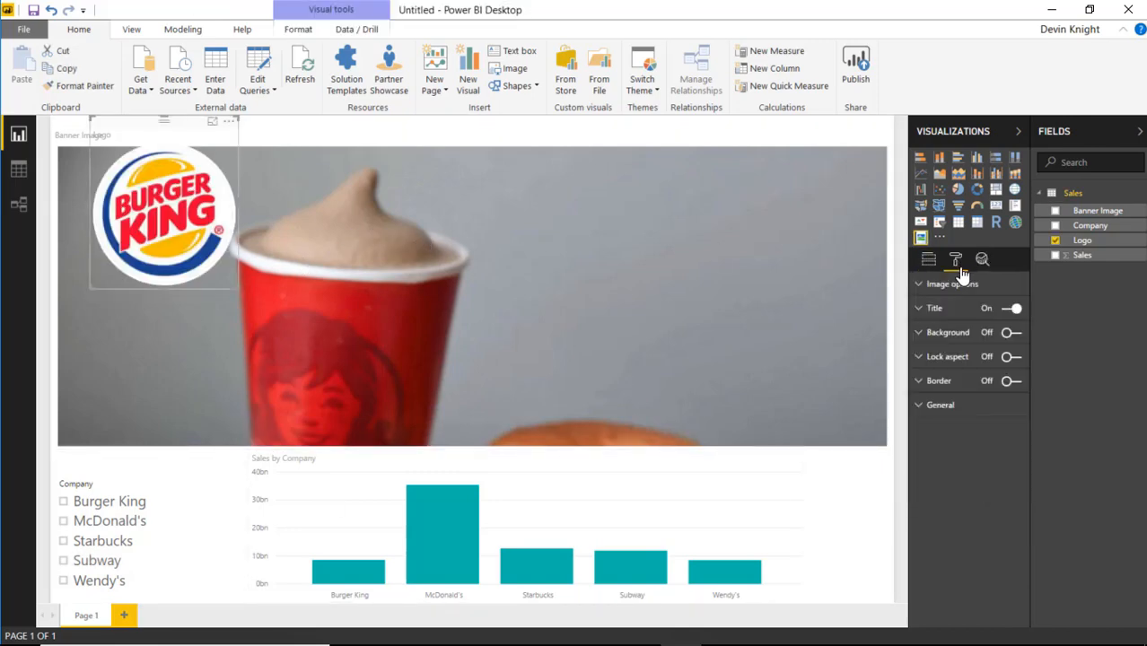
pyautogui.click(1004, 307)
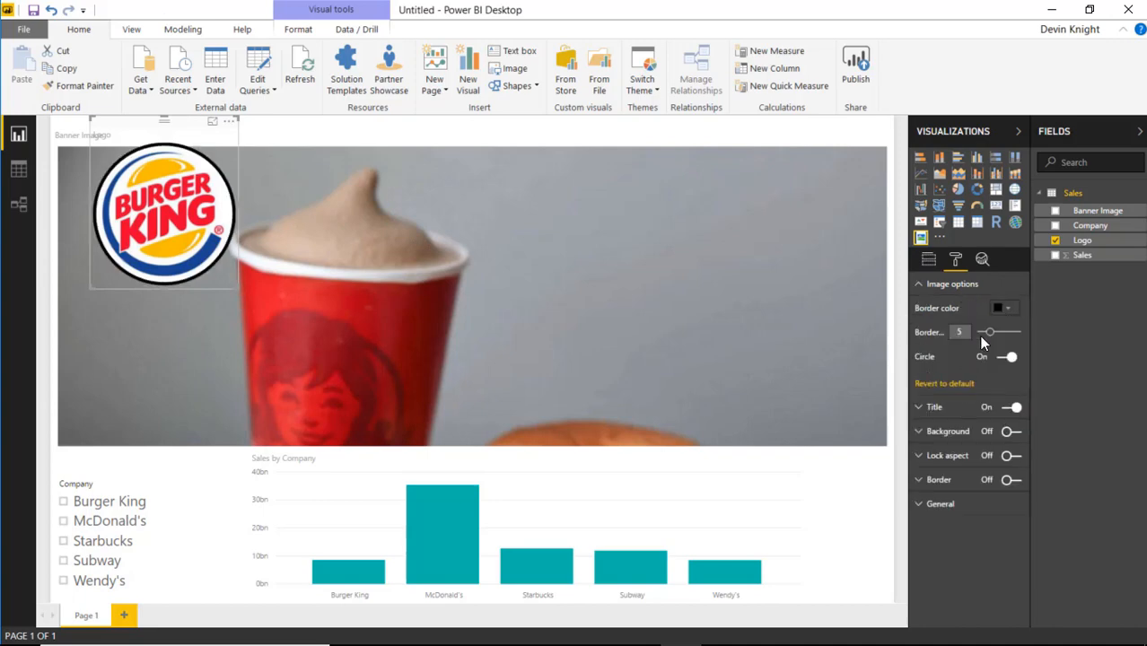
pyautogui.moveTo(988, 332); pyautogui.dragTo(1018, 333)
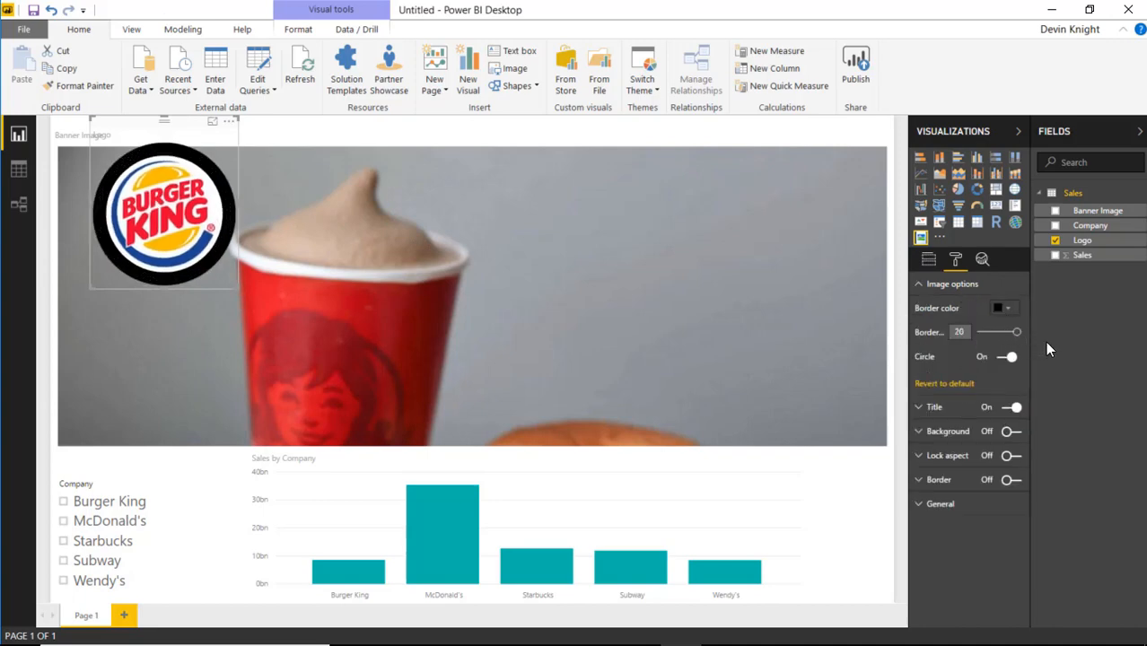
pyautogui.moveTo(1008, 362)
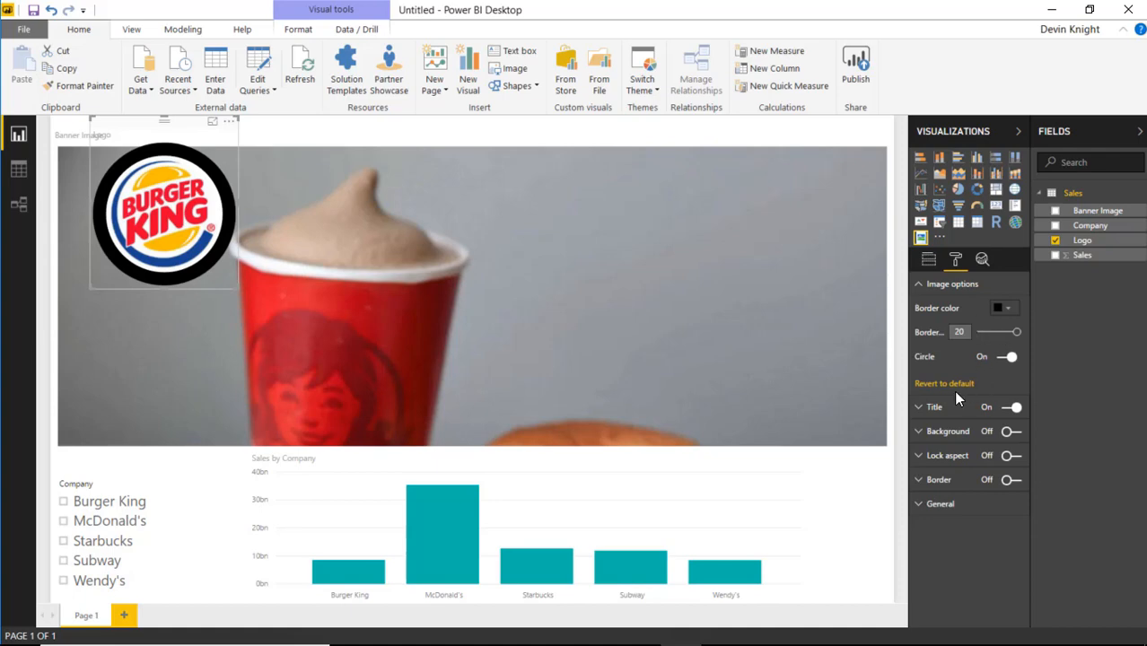
pyautogui.moveTo(1017, 332); pyautogui.dragTo(983, 332)
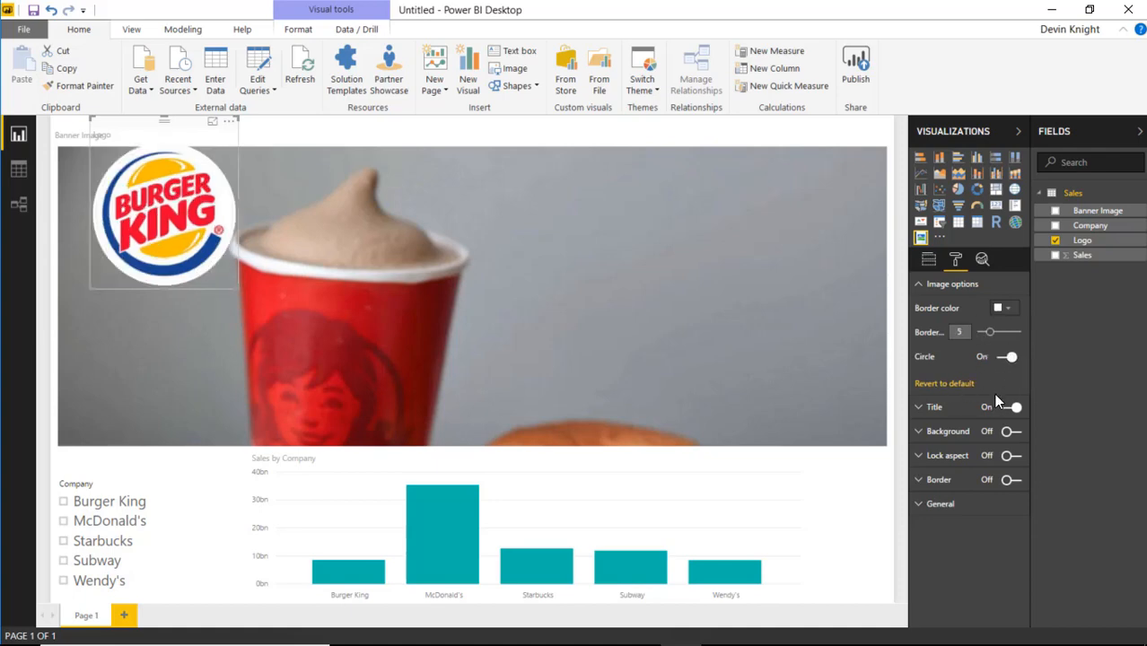